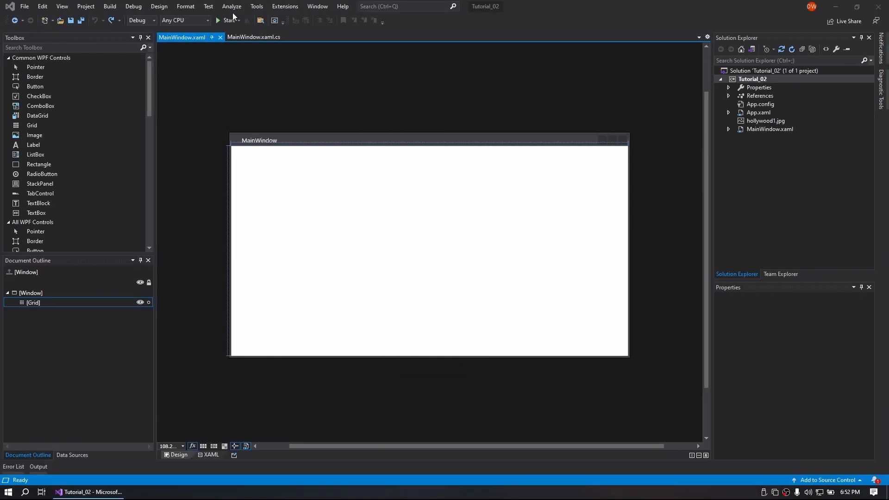
pyautogui.moveTo(278, 153)
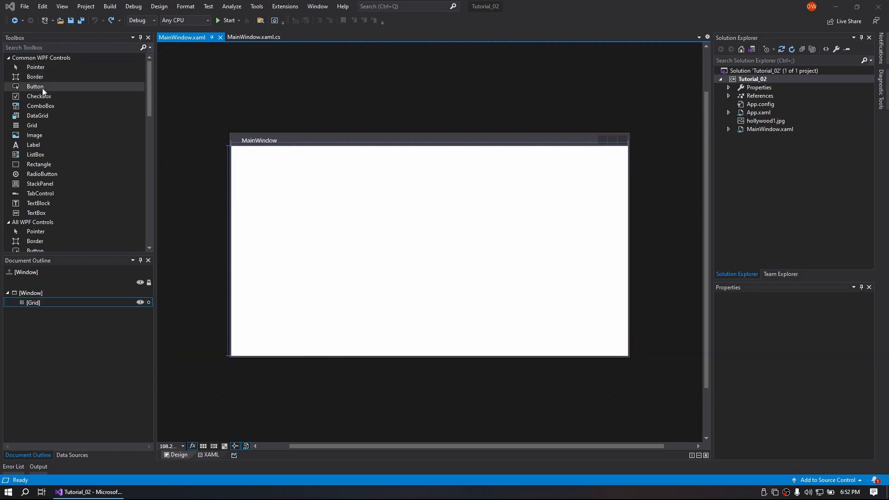
# - Place a Button in the window's top-left corner and copy it into a stack of four
pyautogui.moveTo(35, 86); pyautogui.dragTo(255, 155)
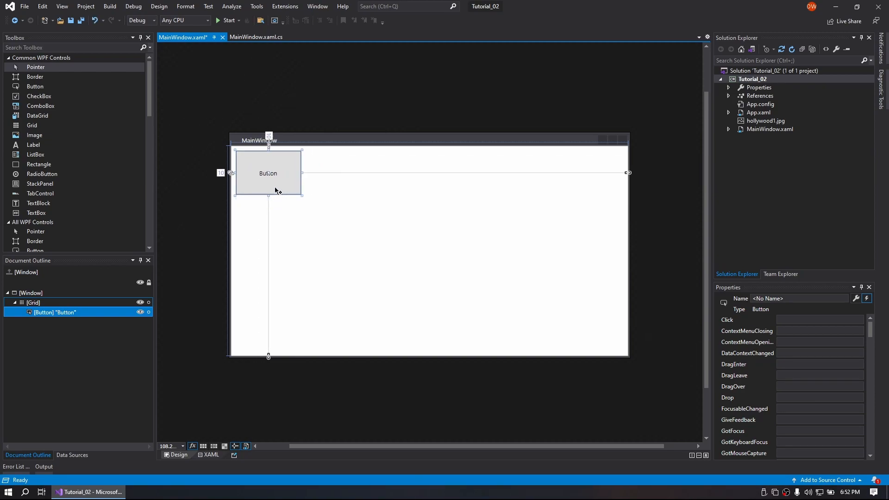
pyautogui.click(397, 256)
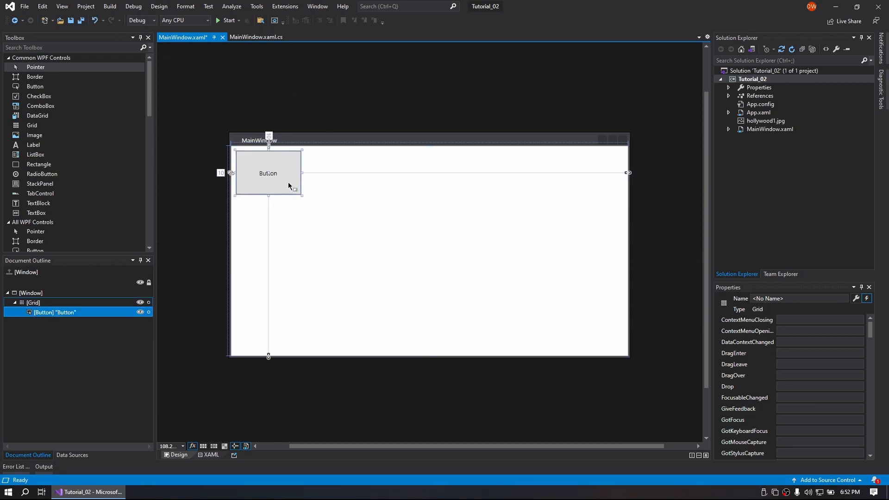
pyautogui.click(267, 173)
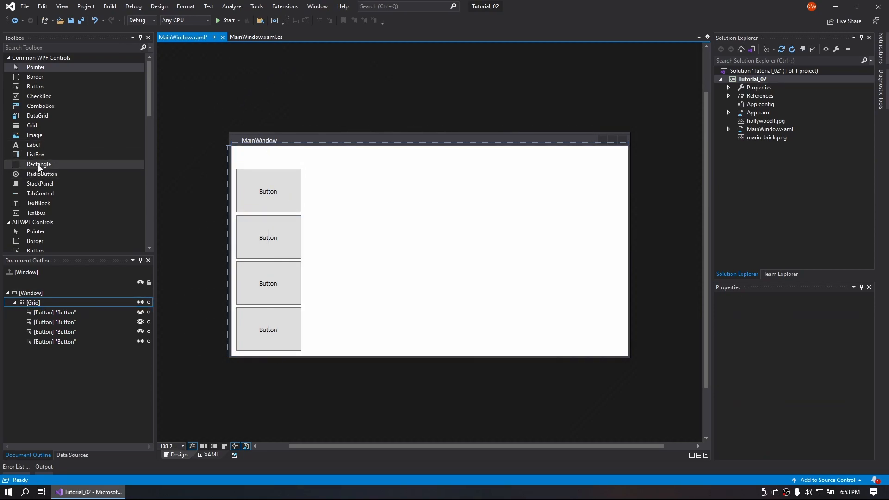
# - Label the buttons Grid 1 through Grid 4 and name them button1 to button4 in Document Outline
pyautogui.click(39, 164)
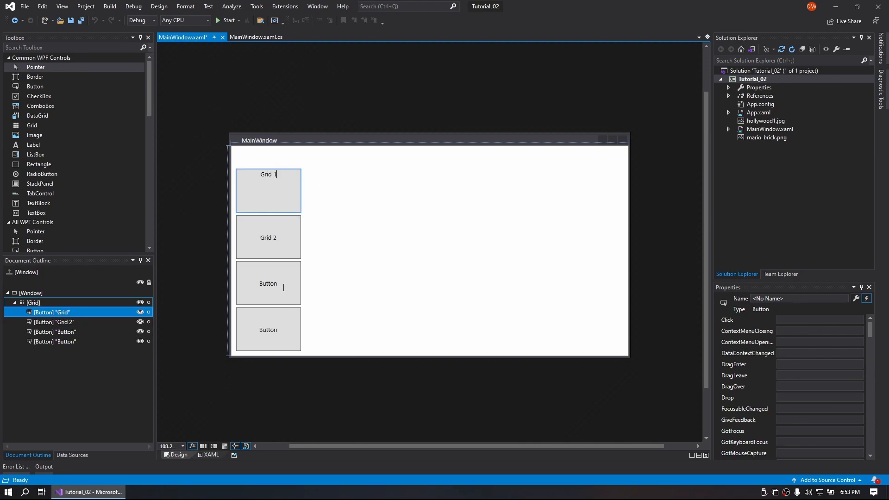
pyautogui.write('Grid 3')
pyautogui.click(268, 328)
pyautogui.write('Grid 4')
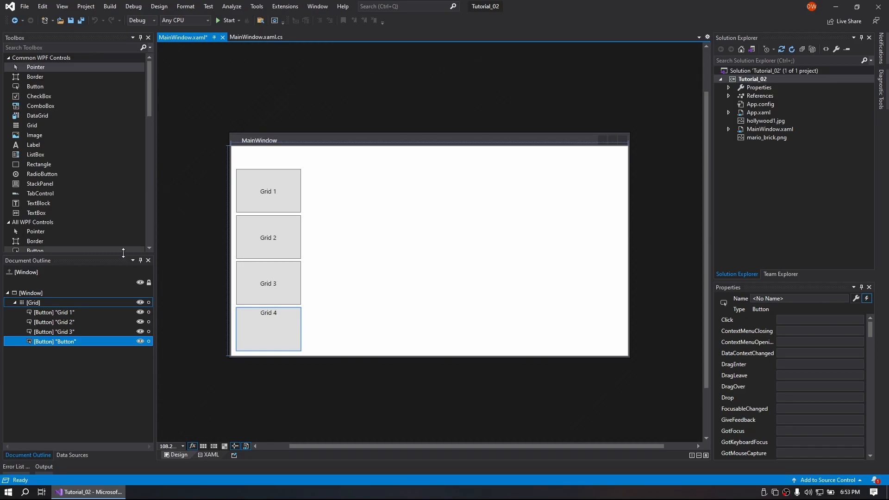
pyautogui.click(54, 312)
pyautogui.write('but')
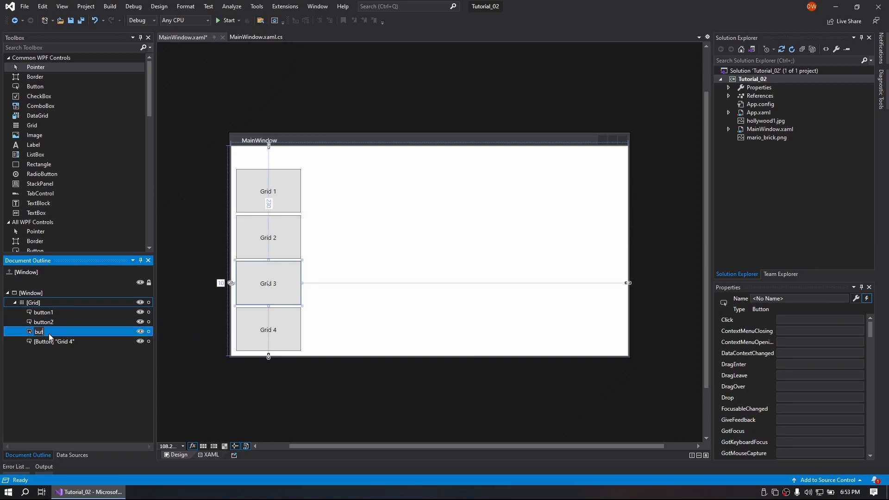
pyautogui.click(54, 341)
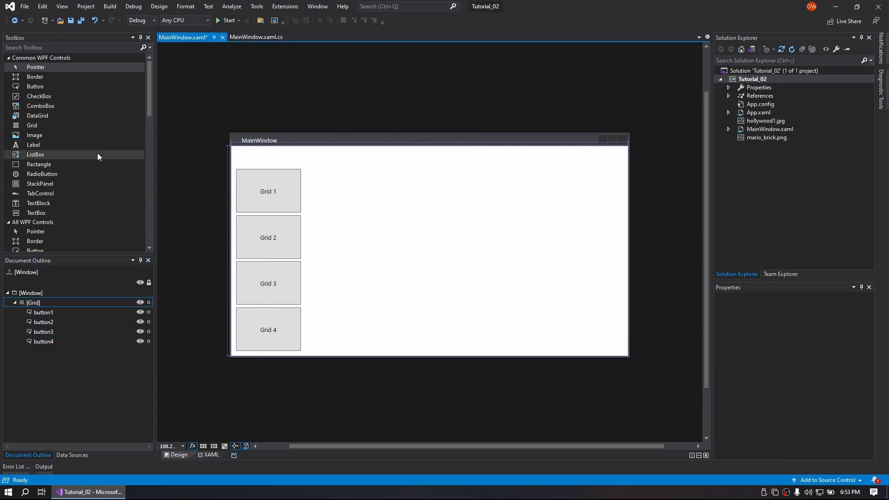
pyautogui.moveTo(51, 193)
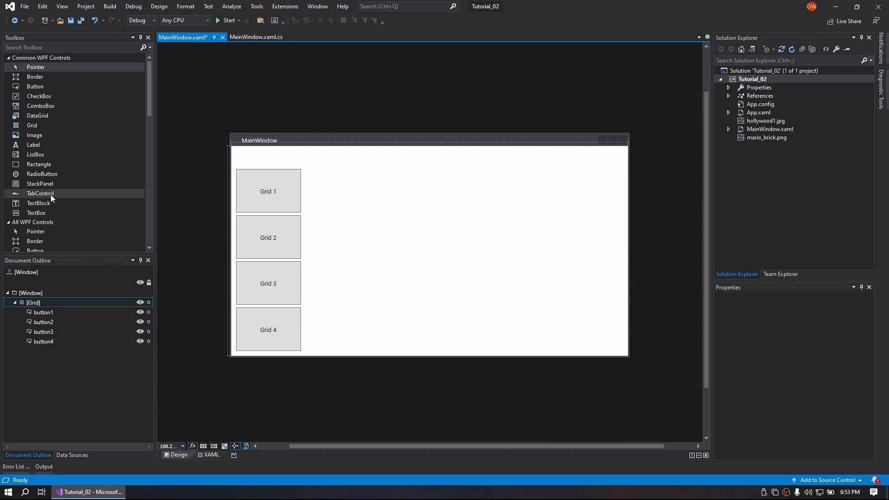
pyautogui.moveTo(269, 123)
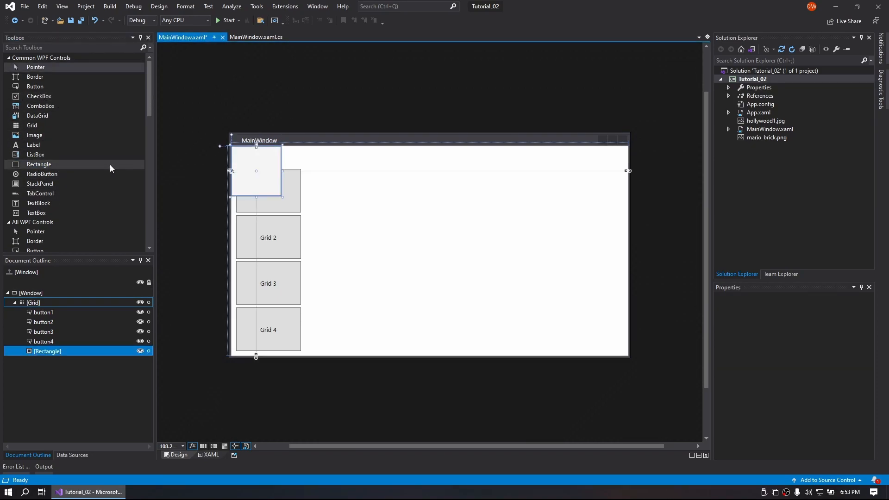
# - Stretch a rectangle over the right side and wrap the list box in a new grid named grid1
pyautogui.moveTo(256, 170); pyautogui.dragTo(326, 194)
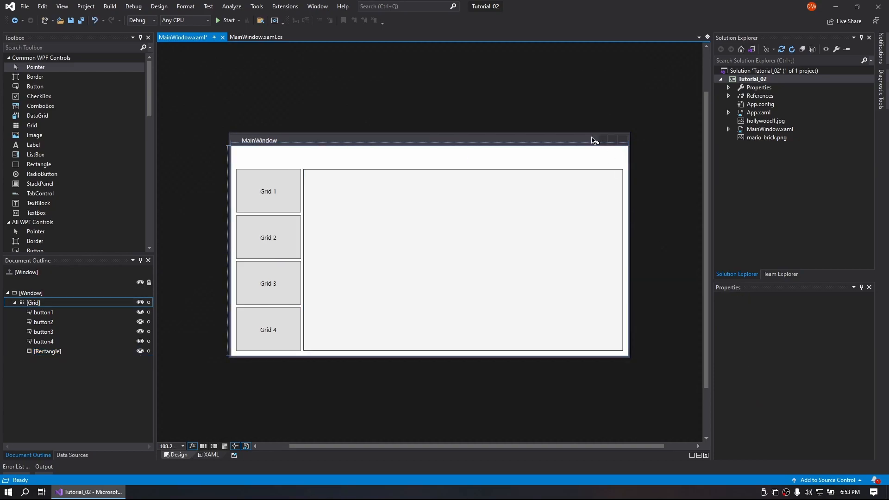
pyautogui.moveTo(39, 106)
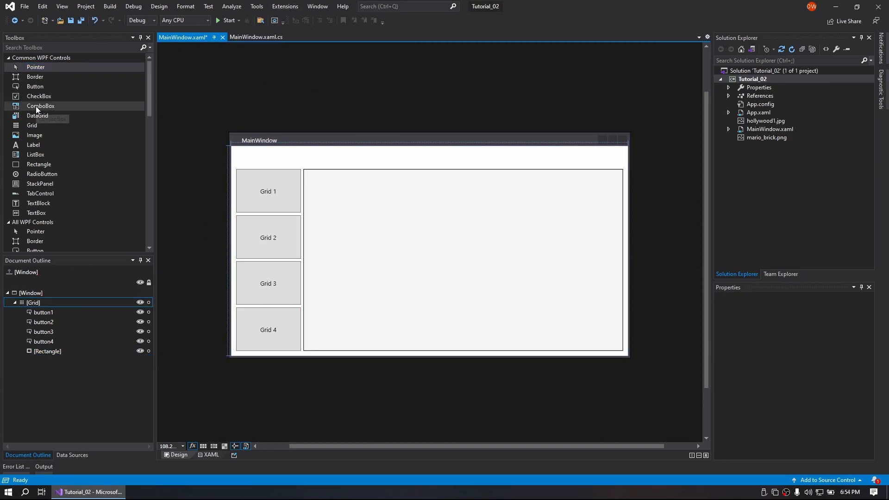
pyautogui.moveTo(42, 173)
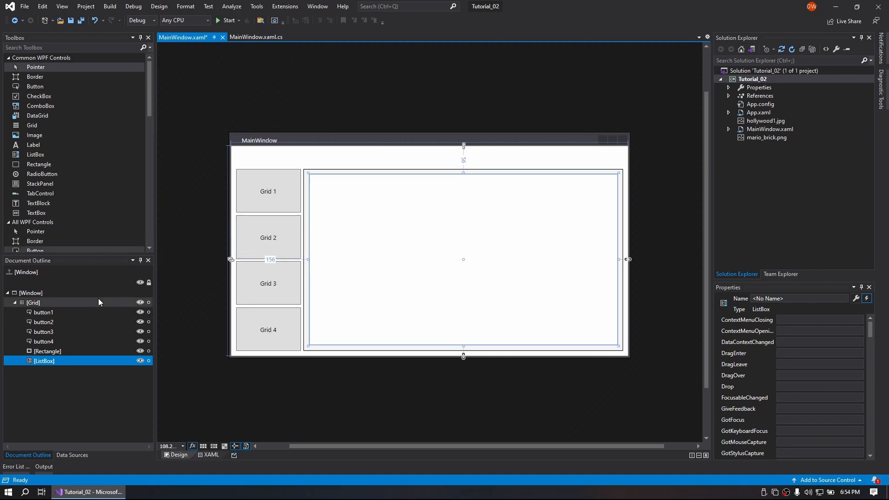
pyautogui.rightClick(43, 361)
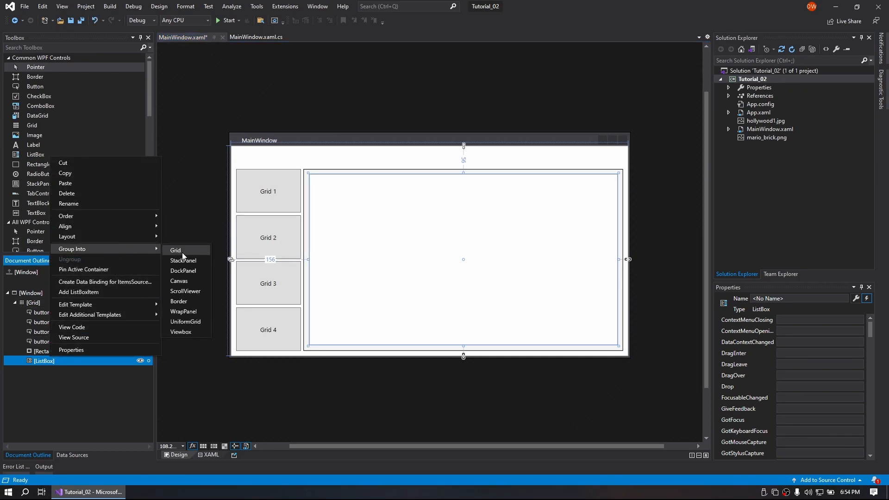
pyautogui.click(175, 250)
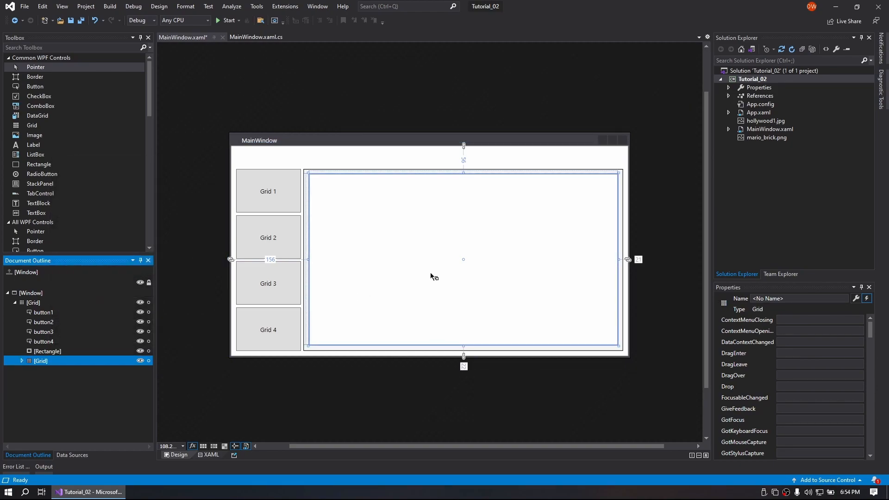
pyautogui.click(41, 361)
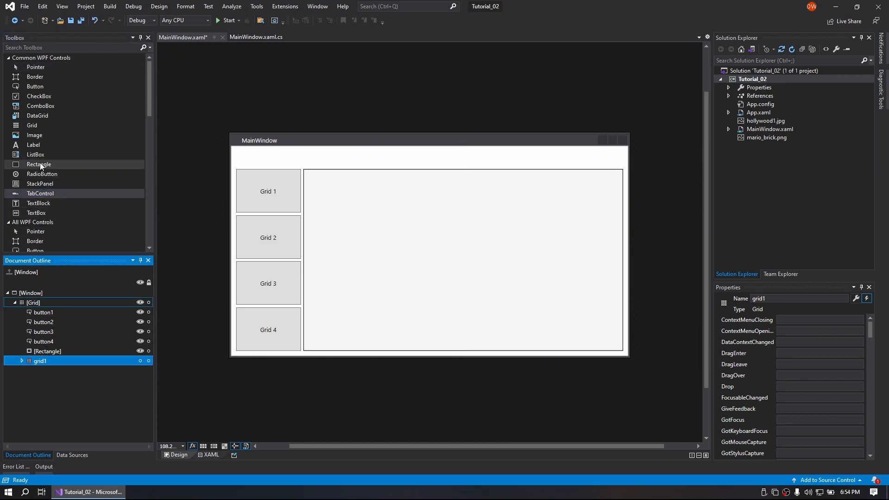
pyautogui.moveTo(43, 119)
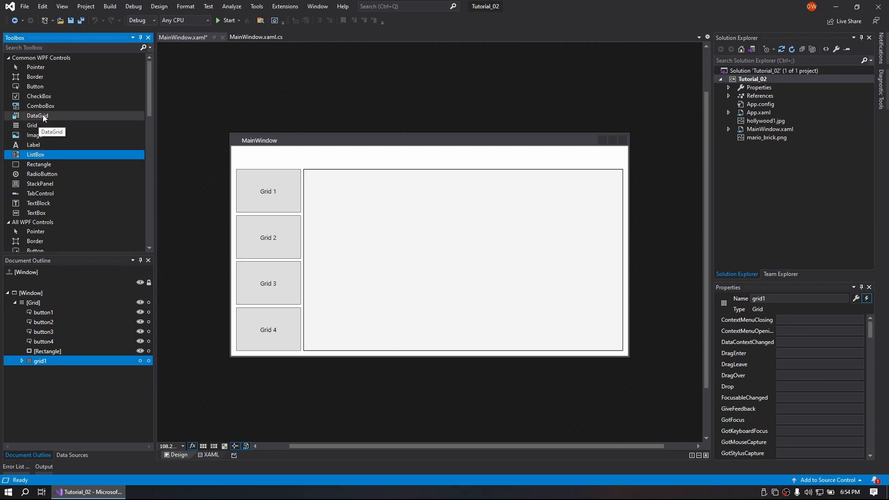
# - Stretch a rich text box over the right-hand area and wrap it in a grid named grid2
pyautogui.scroll(-3)
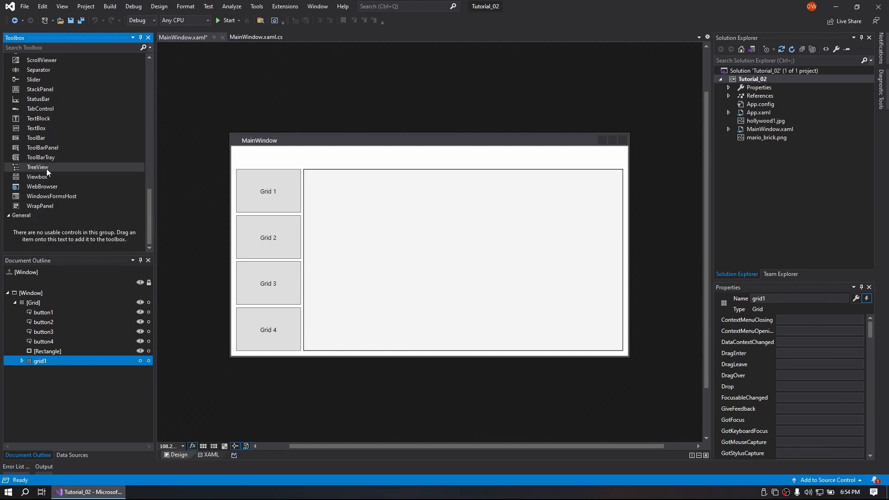
pyautogui.scroll(3)
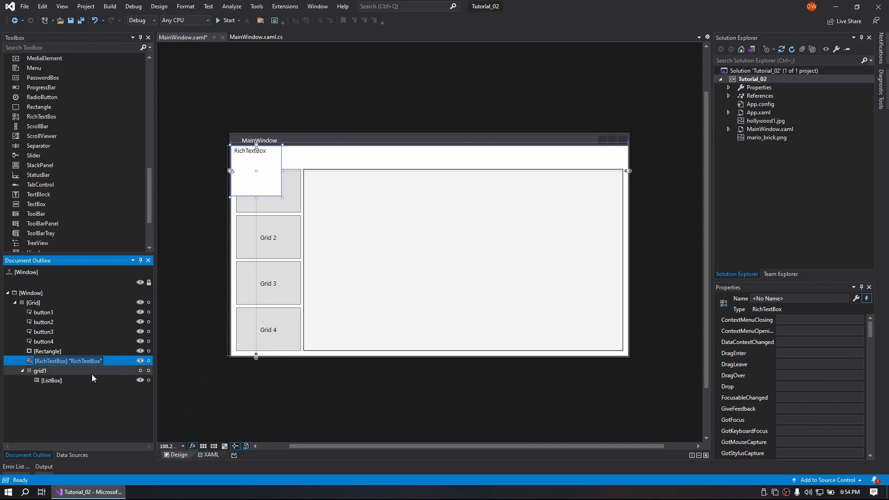
pyautogui.click(21, 370)
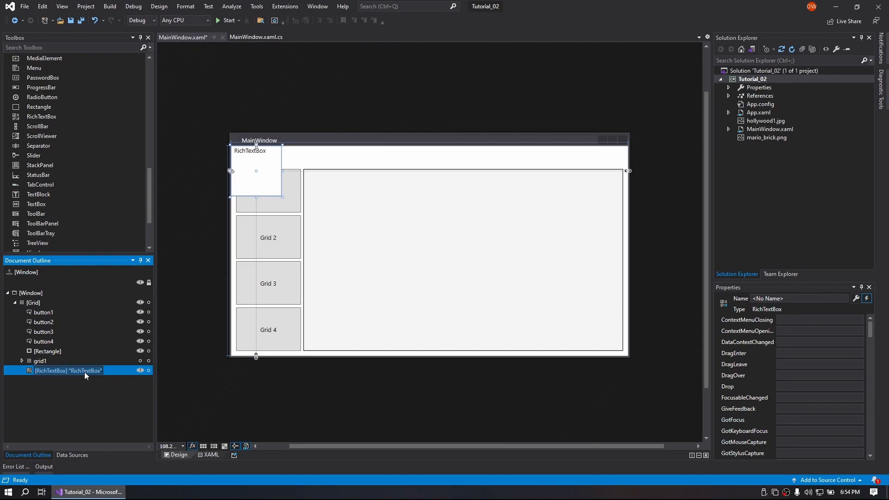
pyautogui.moveTo(274, 188)
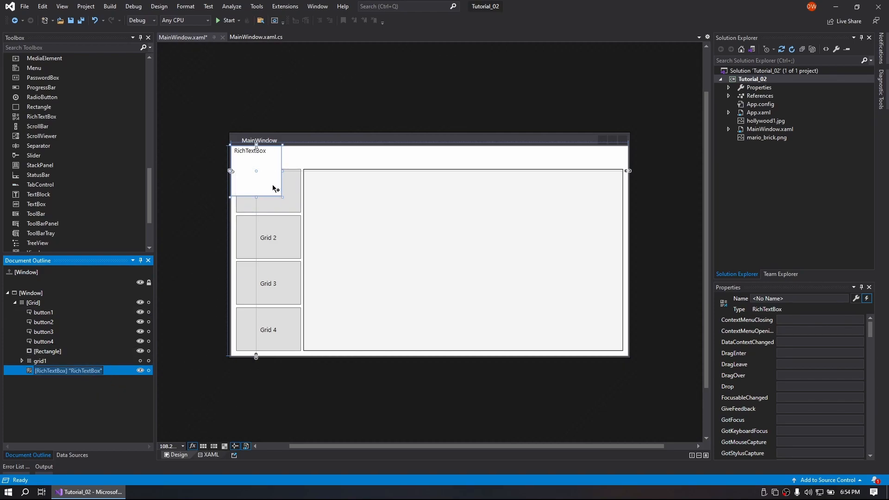
pyautogui.moveTo(255, 170); pyautogui.dragTo(334, 204)
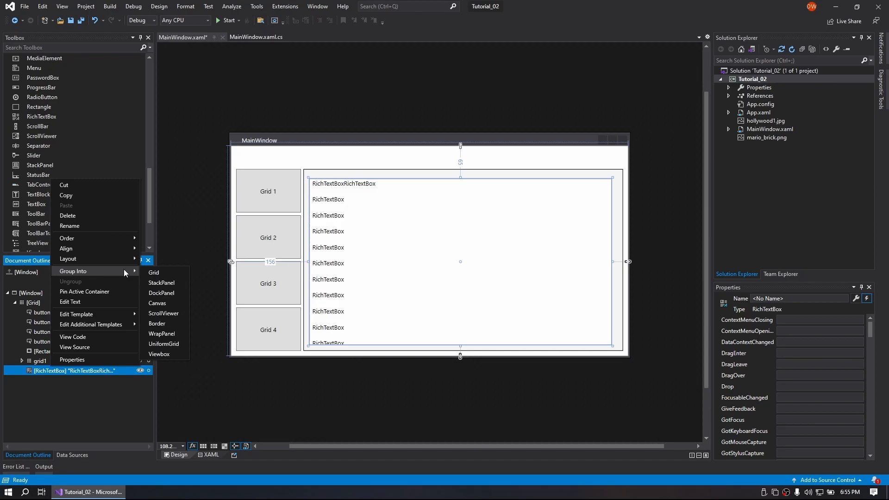
pyautogui.click(154, 272)
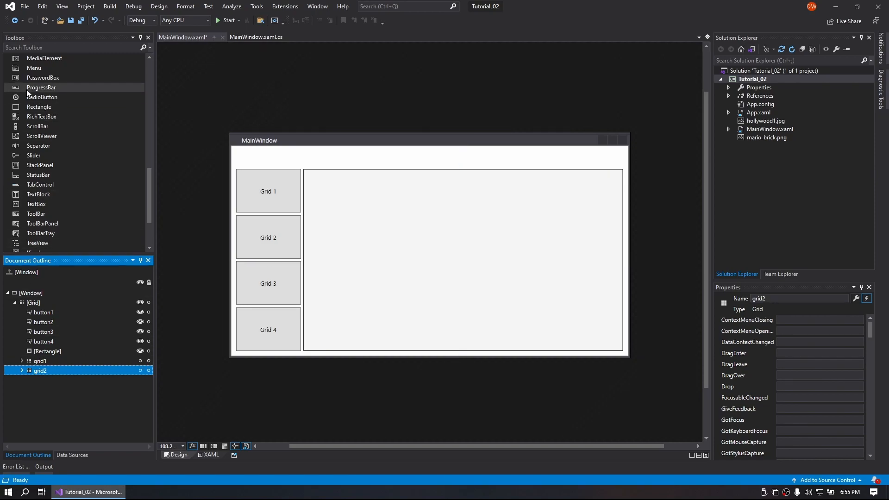
pyautogui.moveTo(38, 107)
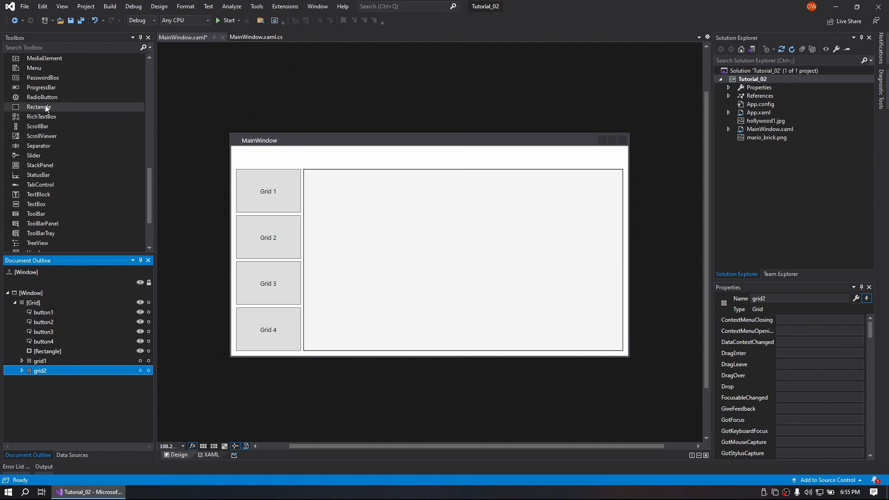
pyautogui.moveTo(37, 204)
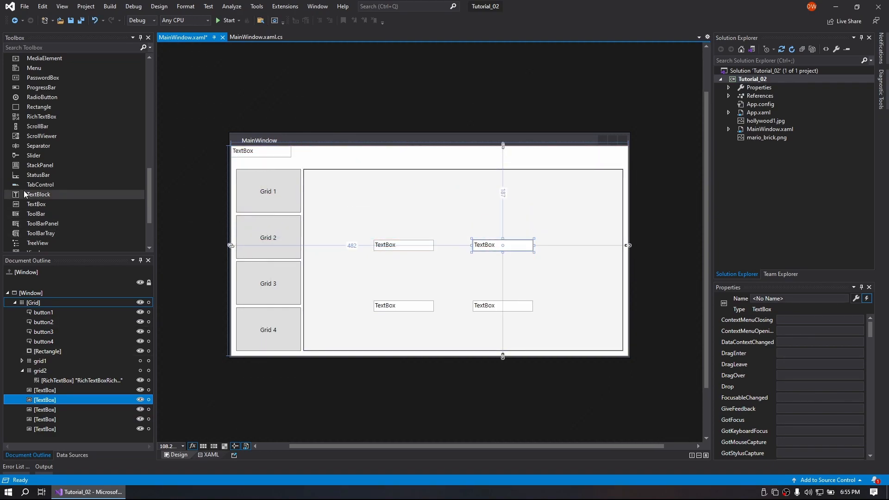
pyautogui.moveTo(40, 185)
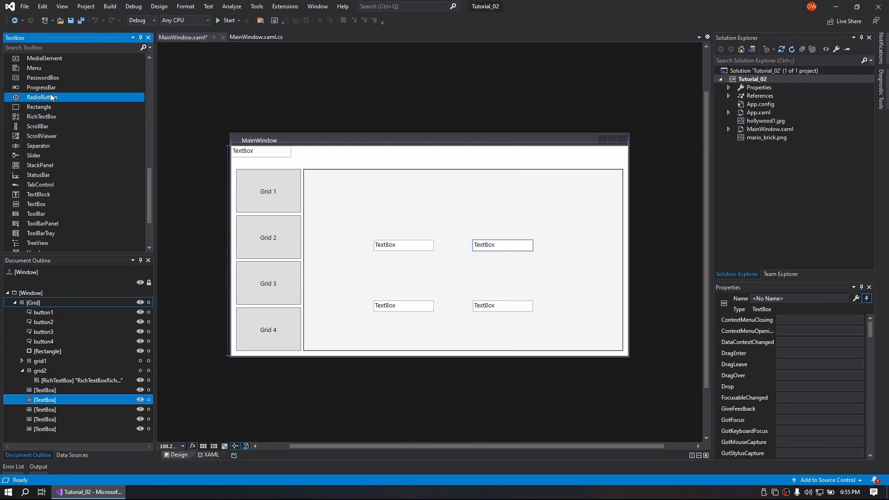
# - Group the selected text boxes and date picker into grid3 and hide it in the designer
pyautogui.scroll(3)
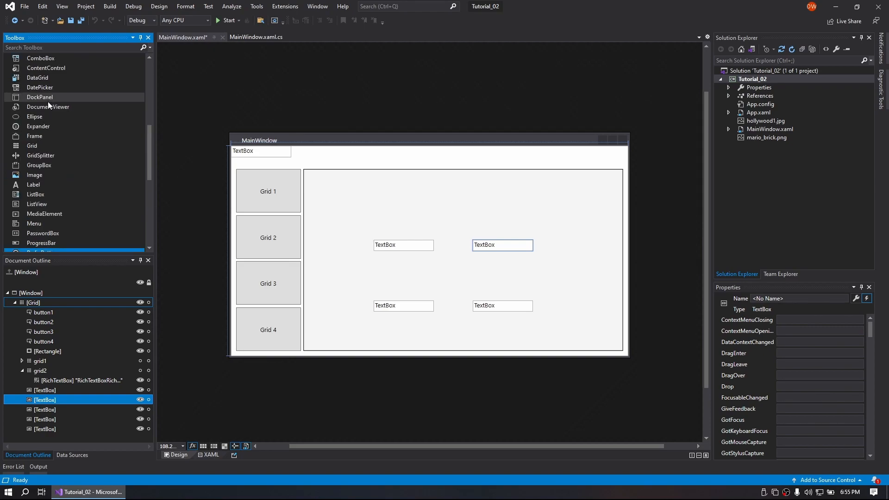
pyautogui.scroll(3)
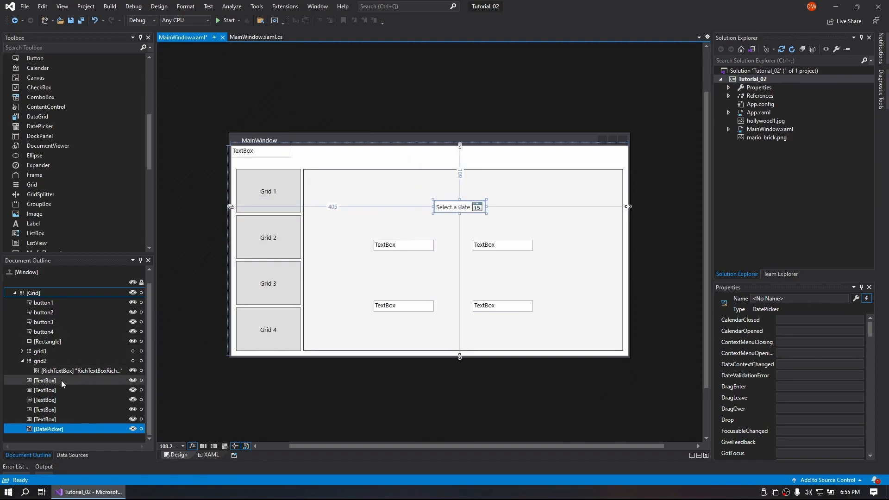
pyautogui.rightClick(45, 379)
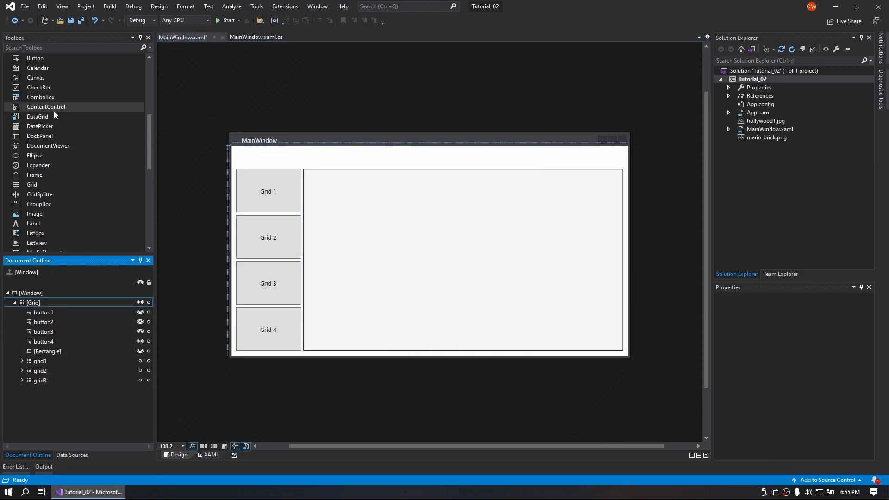
# - Set the new Image's source to hollywood1.jpg, replacing the existing copy, and reset its layout
pyautogui.scroll(-3)
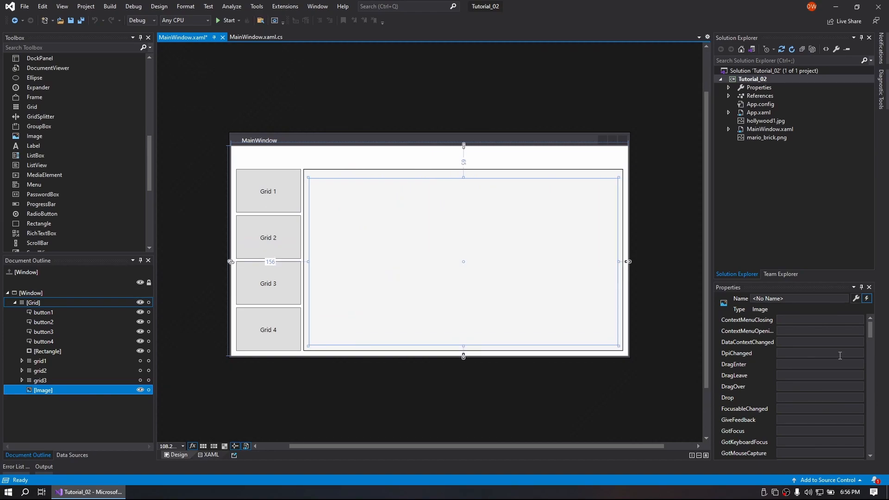
pyautogui.click(855, 298)
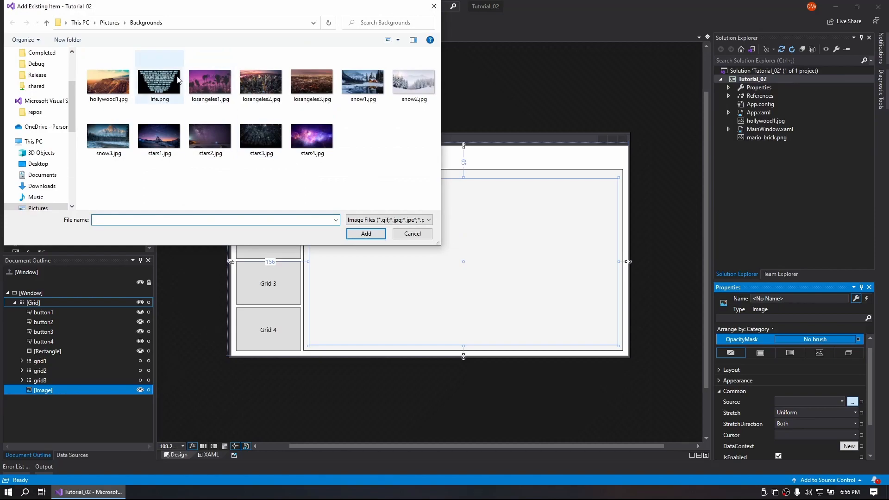
pyautogui.click(366, 233)
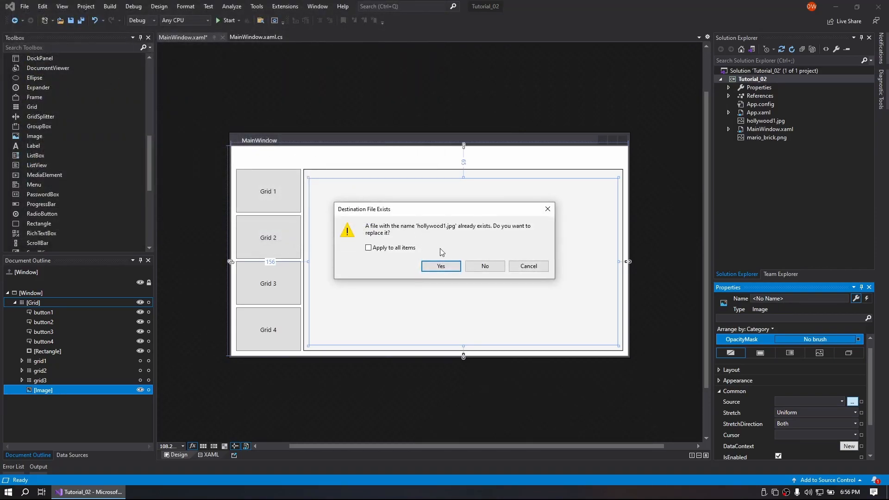
pyautogui.click(441, 266)
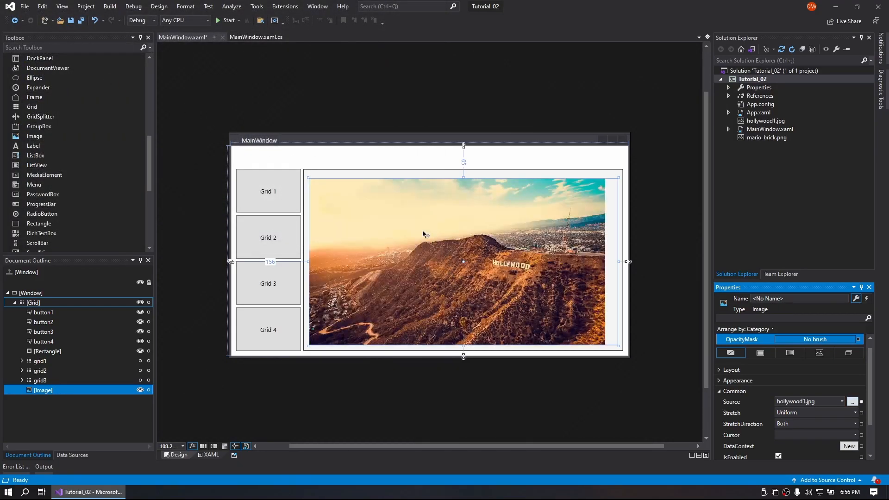
pyautogui.click(413, 103)
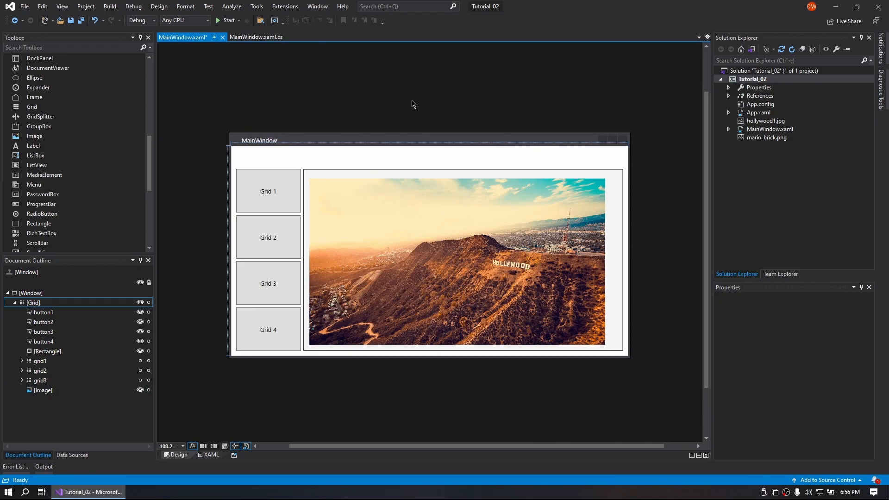
pyautogui.rightClick(43, 390)
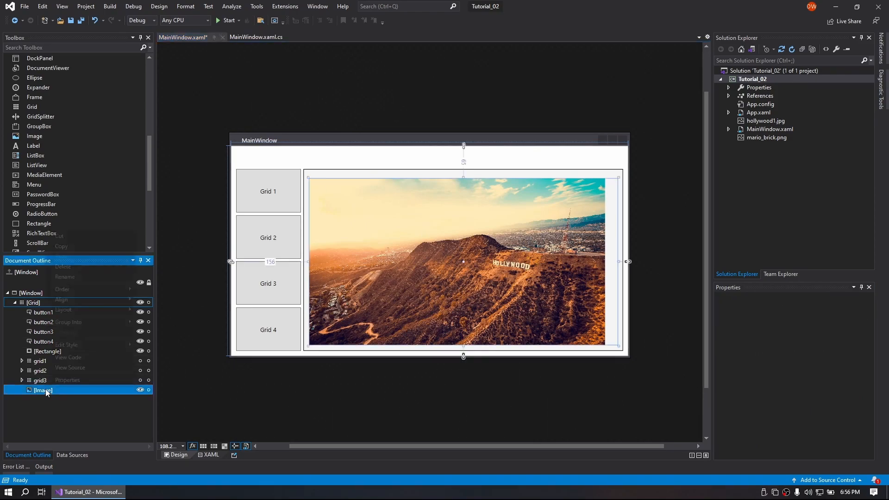
pyautogui.click(67, 379)
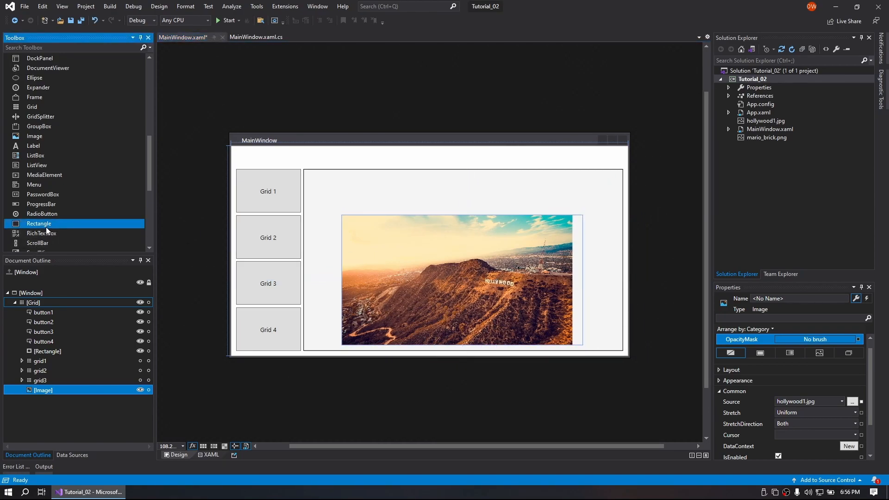
# - Add a TextBlock heading reading 'Grid 4' above the photo
pyautogui.scroll(-3)
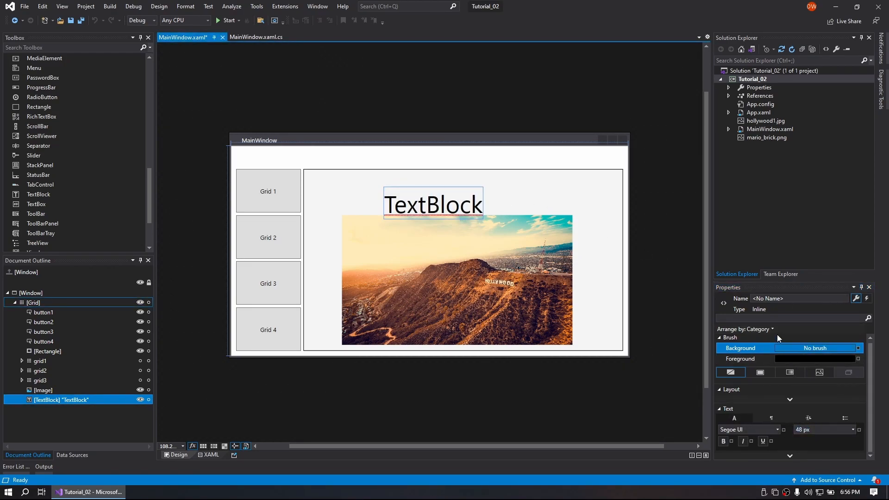
pyautogui.click(729, 338)
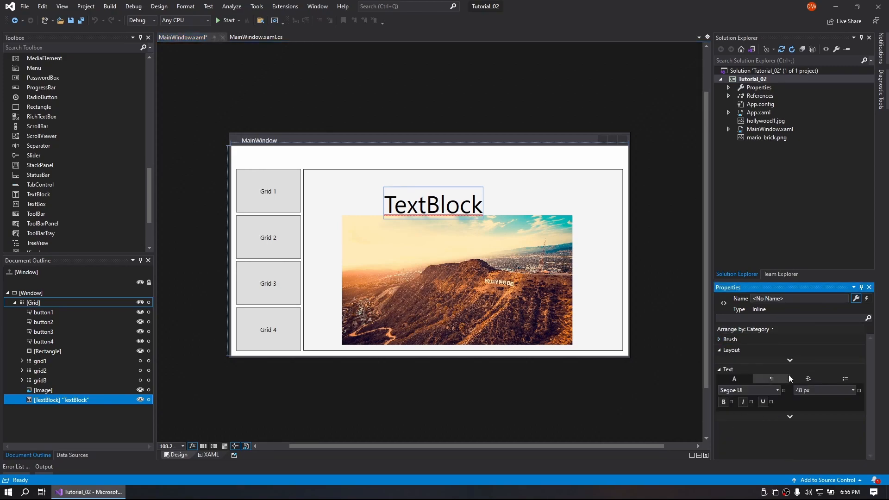
pyautogui.click(728, 369)
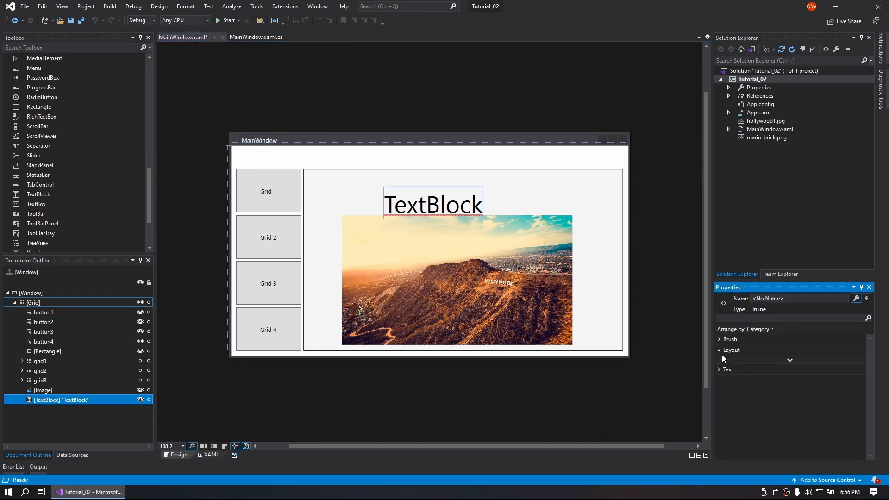
pyautogui.write('Grid 4')
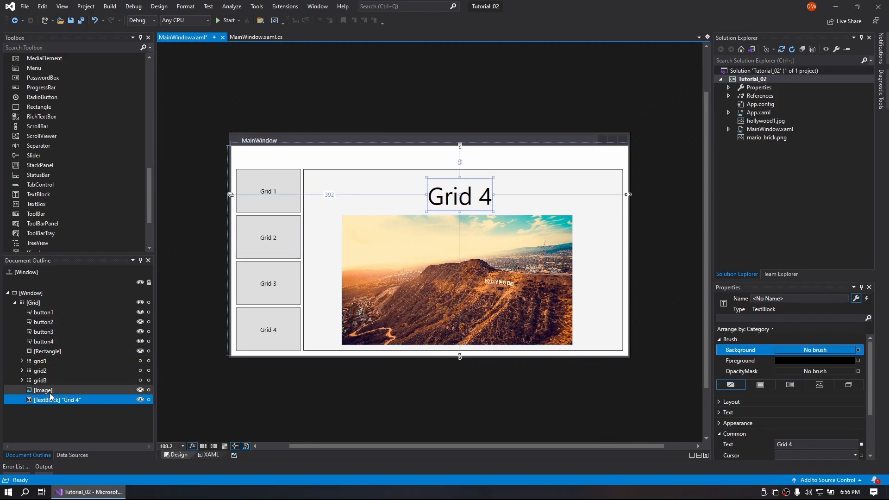
# - Group the heading and image into a new grid named grid4 and save the layout
pyautogui.rightClick(42, 390)
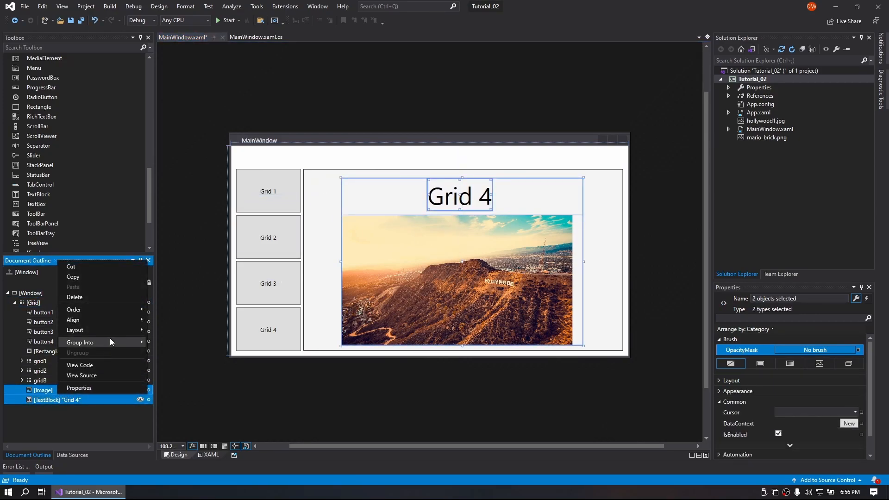
pyautogui.click(80, 341)
pyautogui.write('grid')
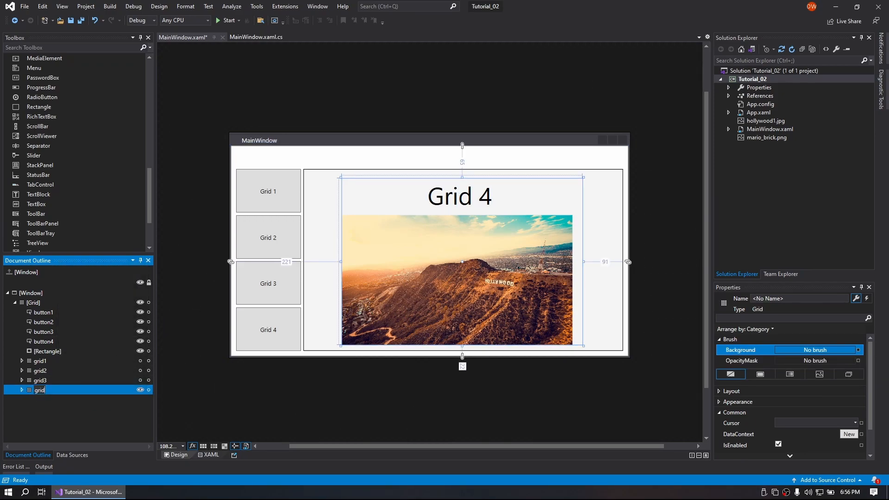
pyautogui.press('ctrl+s')
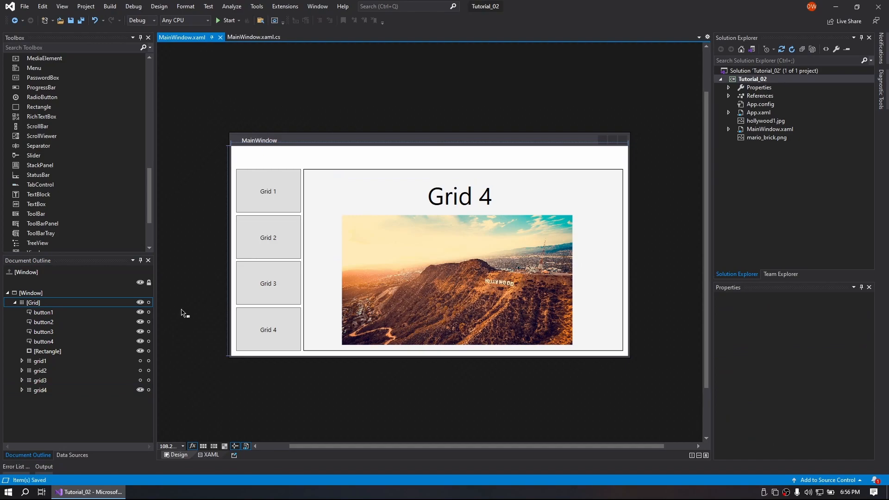
pyautogui.moveTo(262, 116)
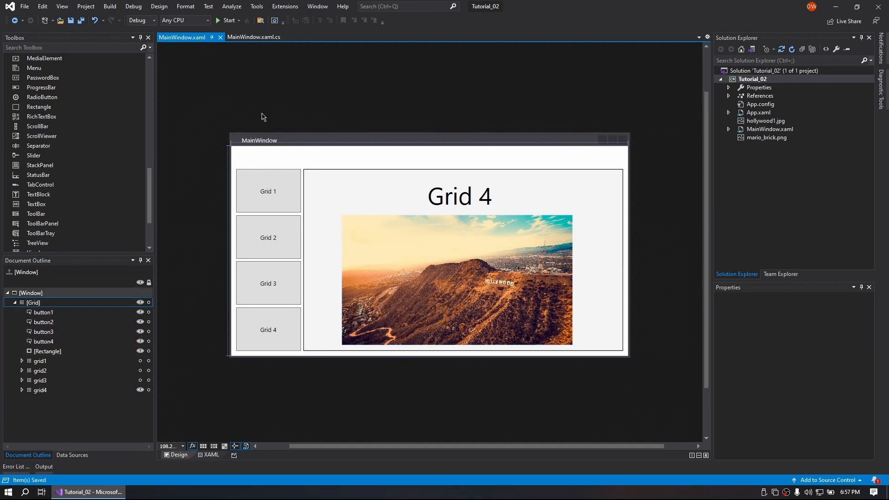
pyautogui.moveTo(77, 136)
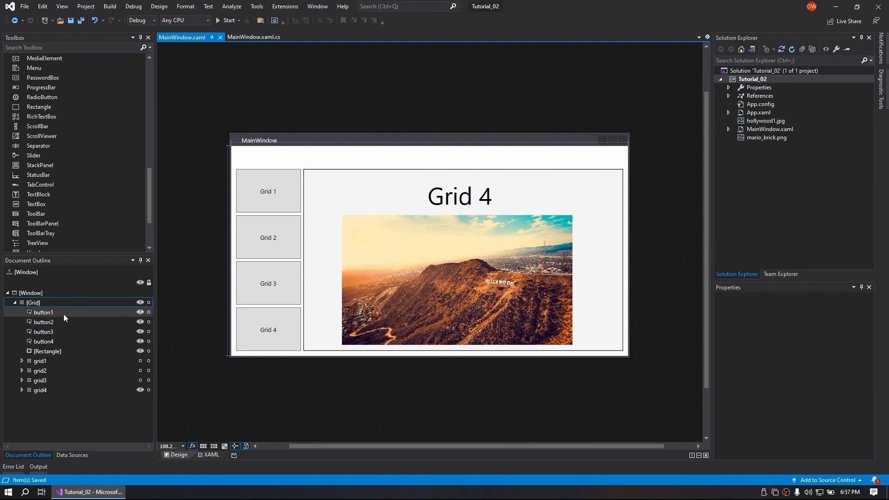
# - Create button1_Click and write grid1.Visibility = Visibility.Visible; in it
pyautogui.click(44, 312)
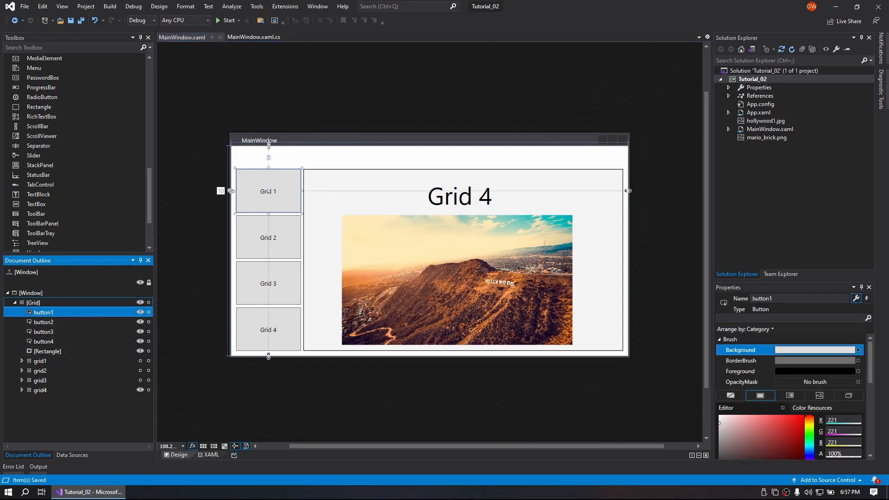
pyautogui.click(866, 298)
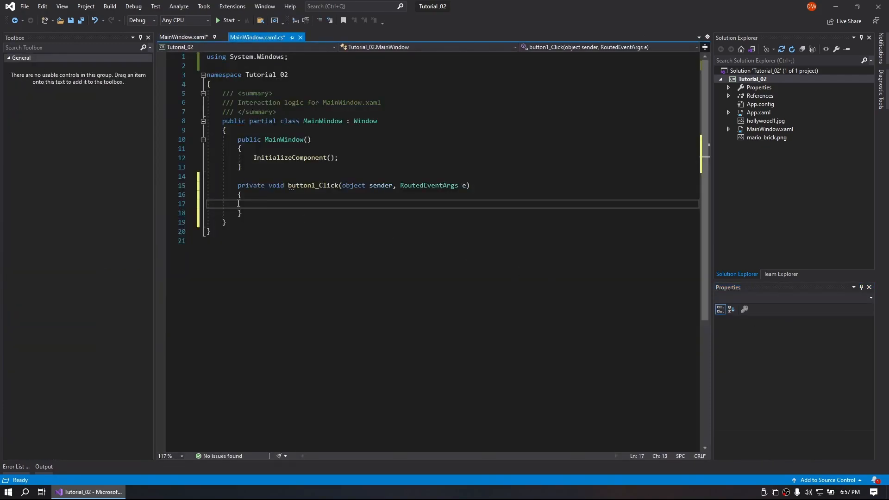
pyautogui.write('grid1.Visibility')
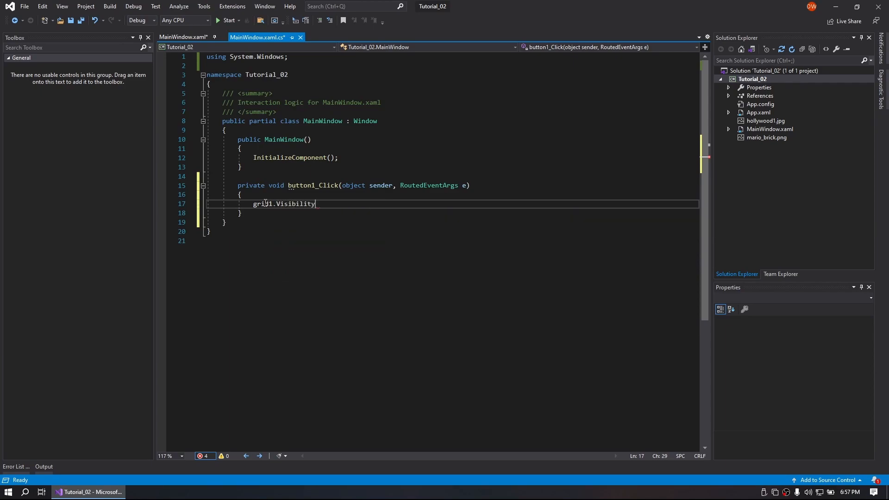
pyautogui.write('= v')
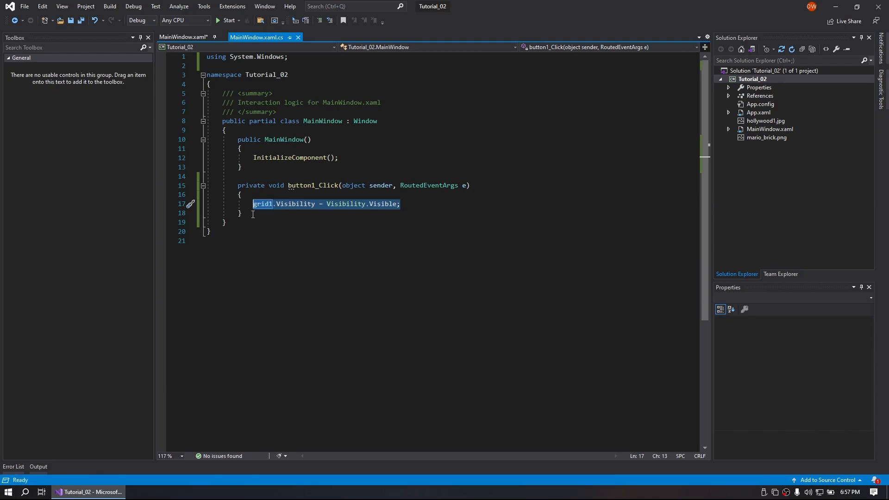
pyautogui.click(240, 213)
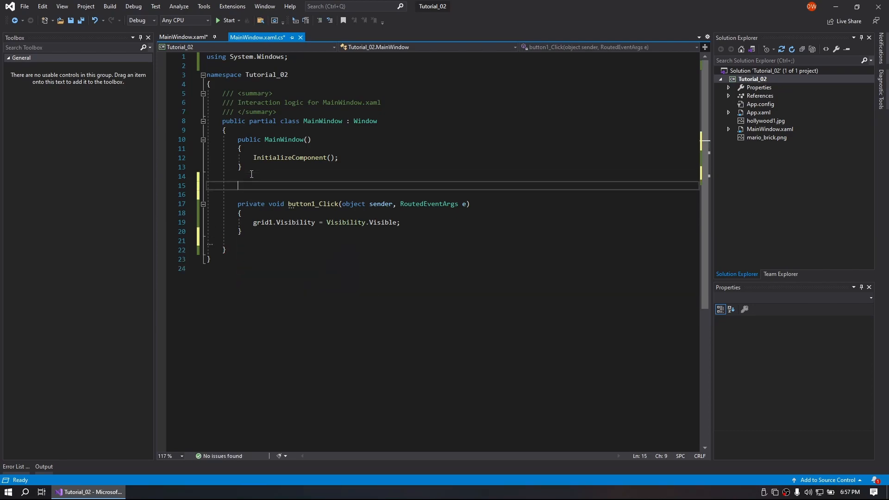
# - Write private void reset_grids() setting grid1–grid4 Visibility to Visibility.Hidden
pyautogui.write('private void')
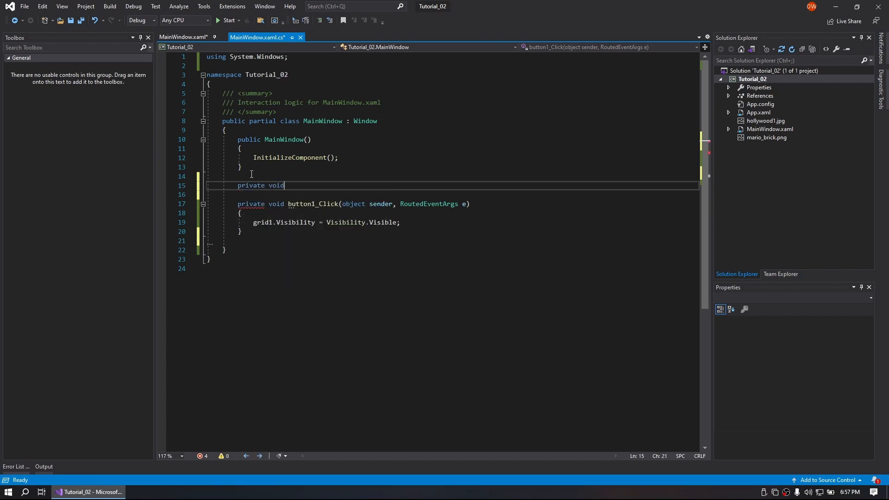
pyautogui.write('reset')
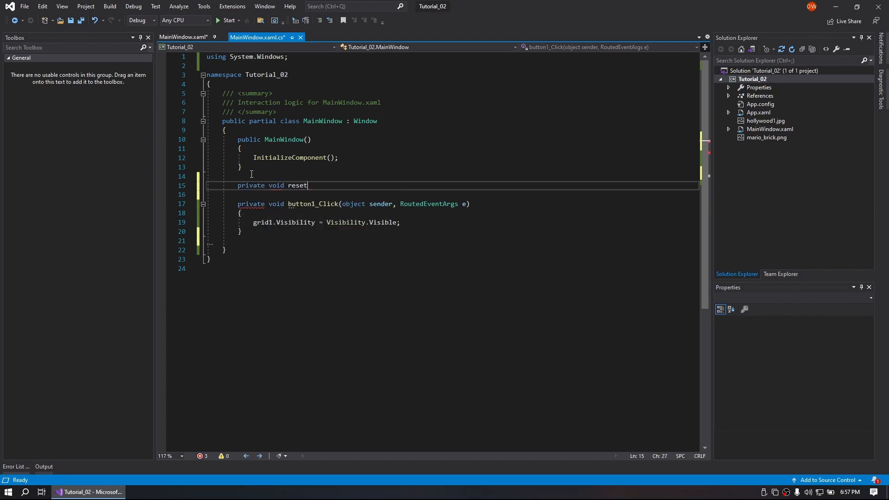
pyautogui.write('_grids()')
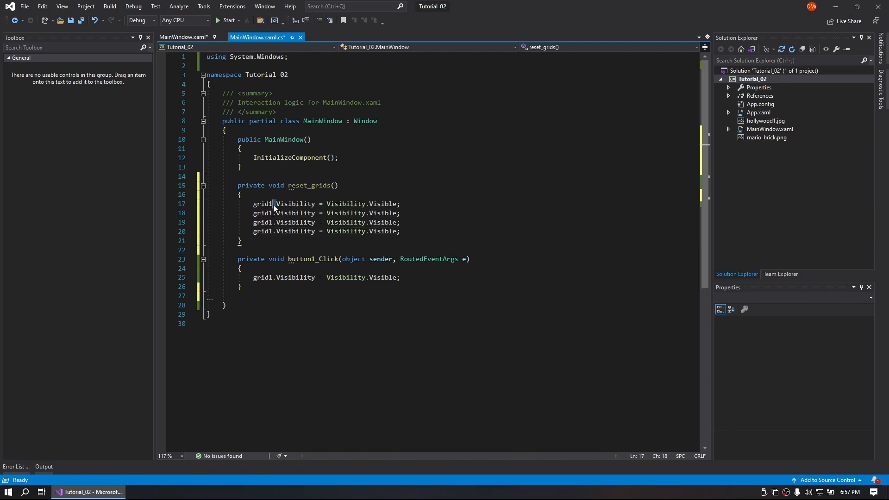
pyautogui.press('Delete')
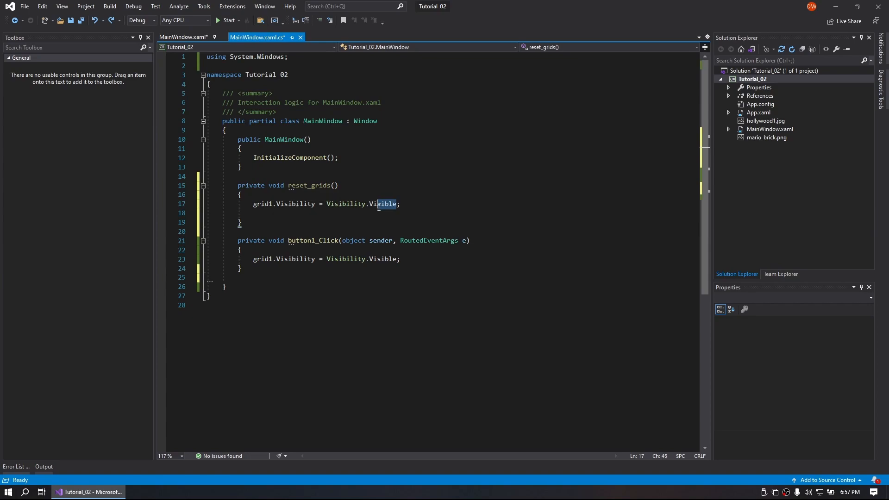
pyautogui.write('Hidden')
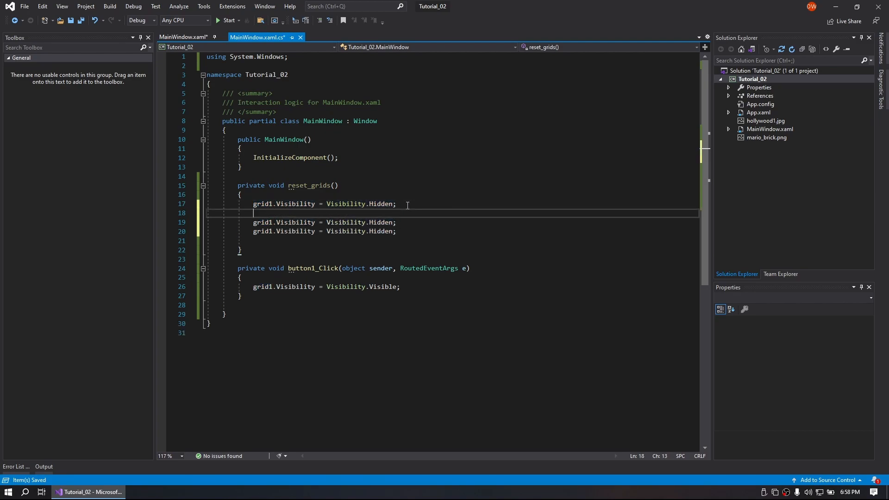
pyautogui.write('grid1.Visibility = Visibility.Hidden;')
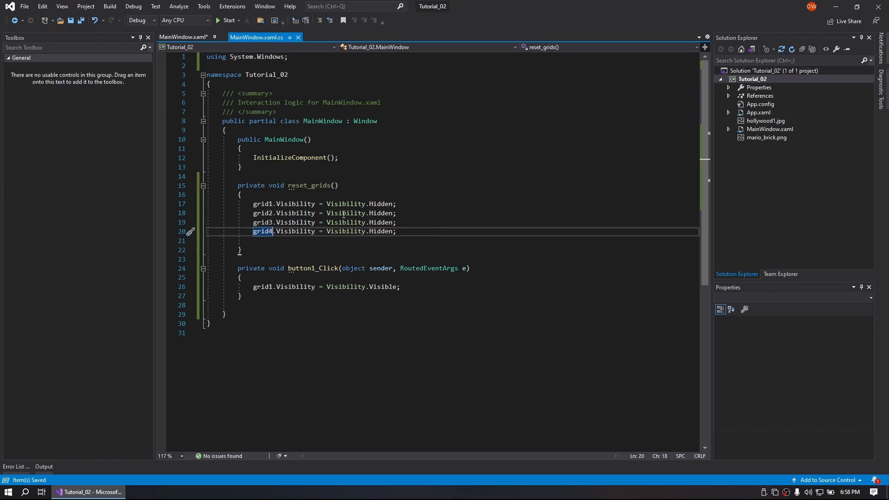
pyautogui.click(398, 232)
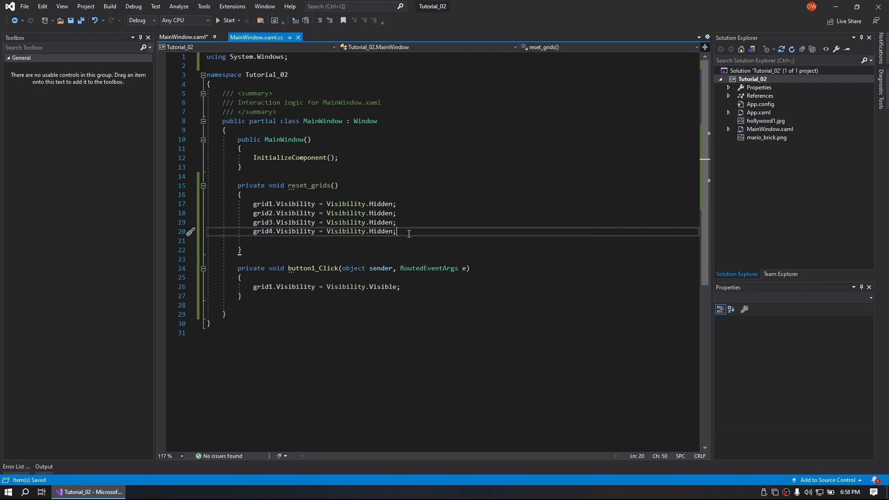
pyautogui.moveTo(345, 286)
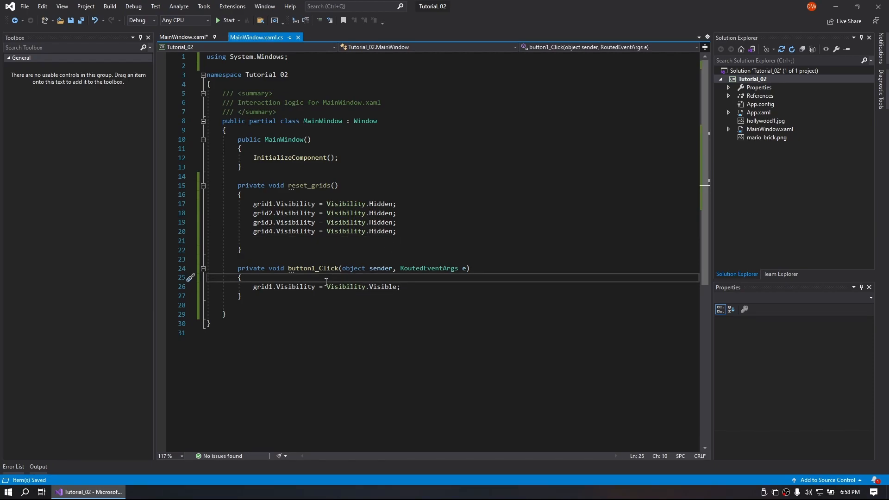
# - Call reset_grids(); in button1_Click and create the Grid 2 button's click handler
pyautogui.press('enter')
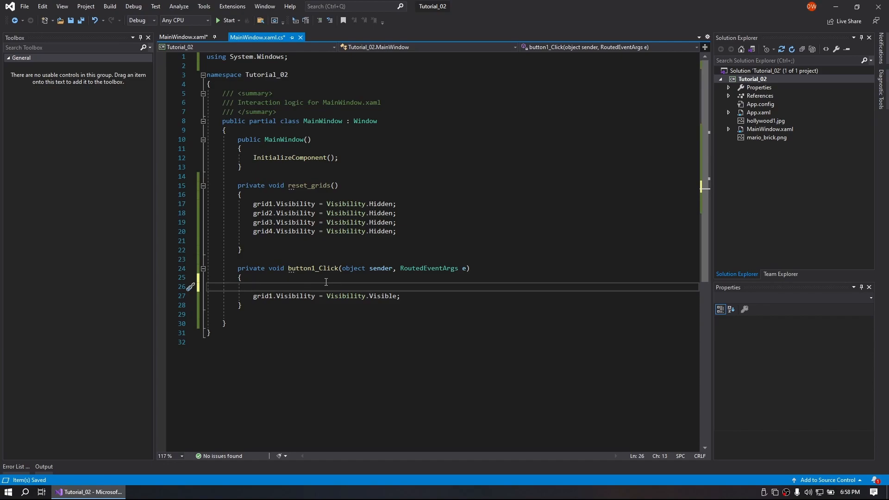
pyautogui.write('reset_grids')
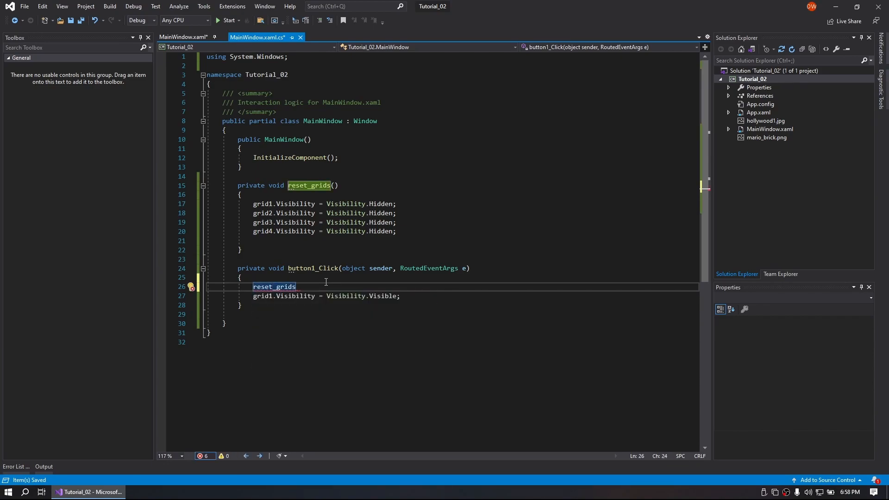
pyautogui.write('();')
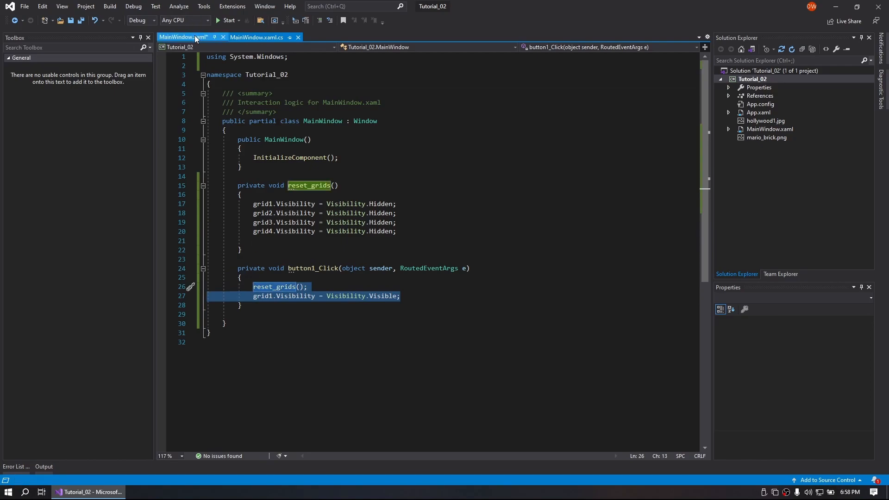
pyautogui.click(182, 37)
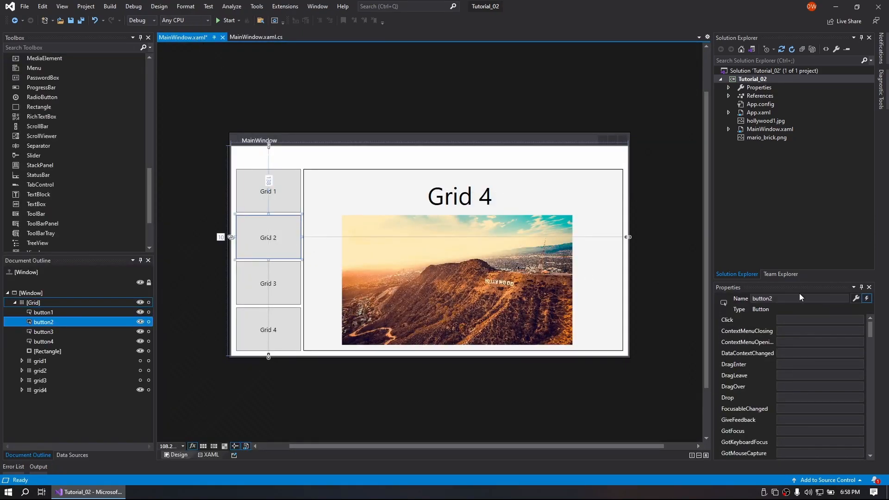
pyautogui.click(256, 37)
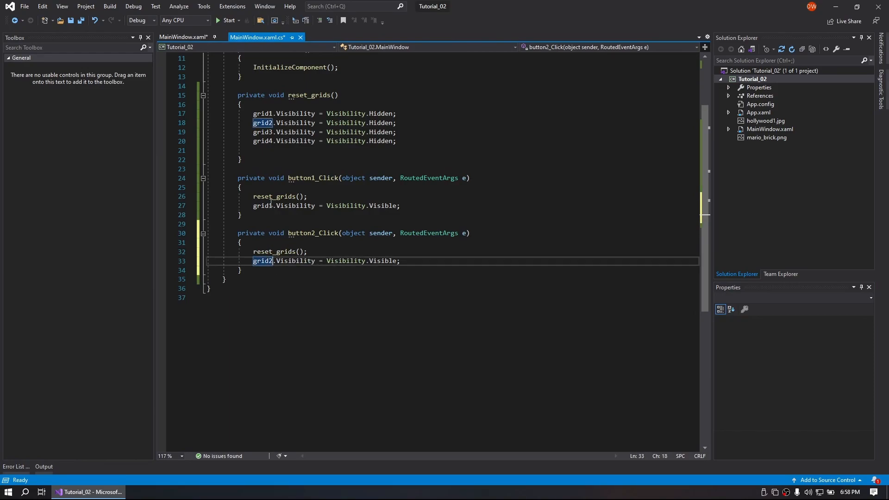
pyautogui.click(183, 37)
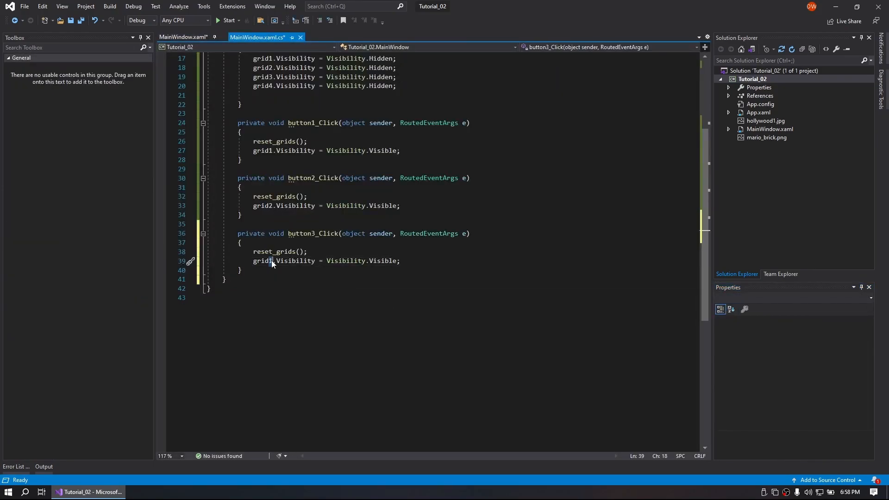
# - Make the button2–4 handlers call reset_grids then show grid2, grid3 and grid4, and save
pyautogui.click(184, 37)
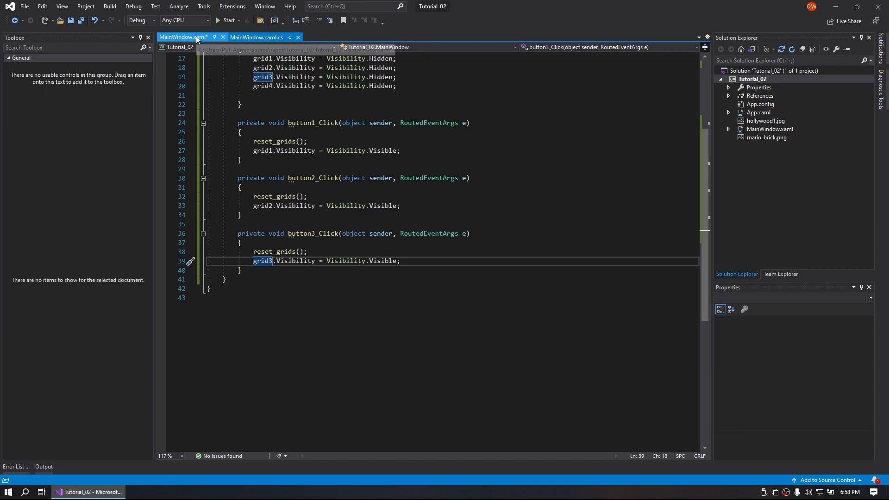
pyautogui.click(182, 37)
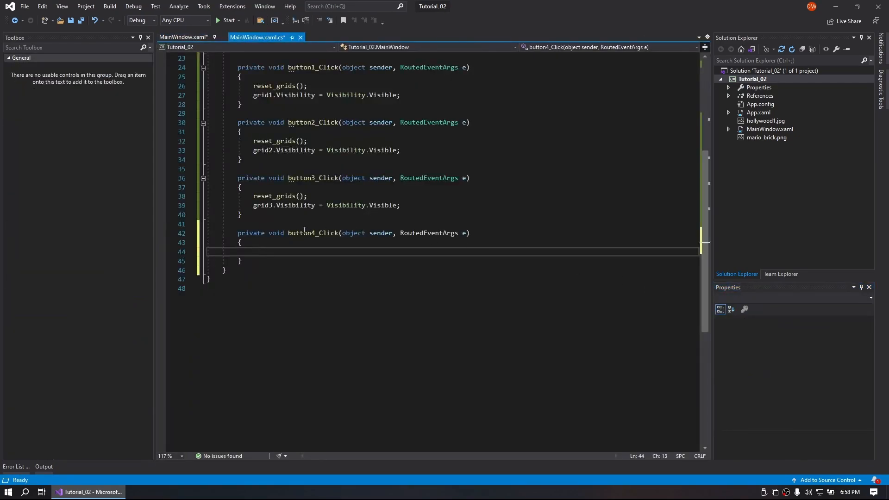
pyautogui.write('reset_grids();')
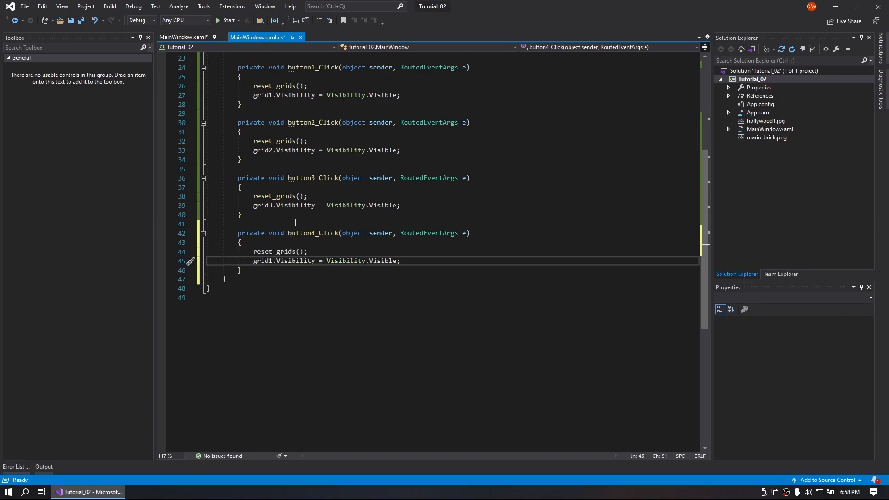
pyautogui.doubleClick(262, 260)
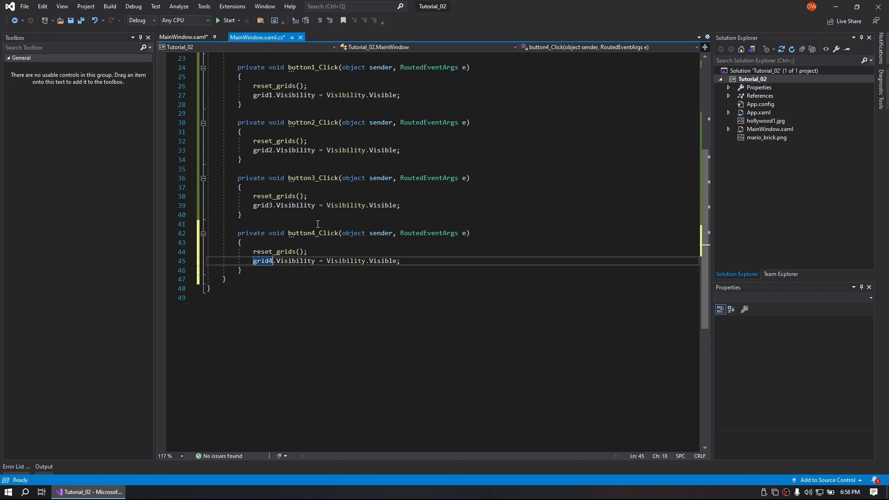
pyautogui.scroll(3)
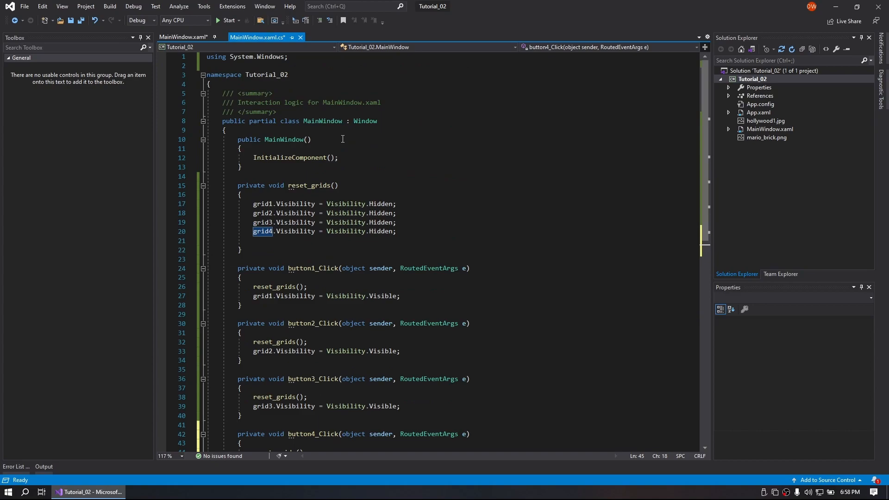
pyautogui.press('ctrl+s')
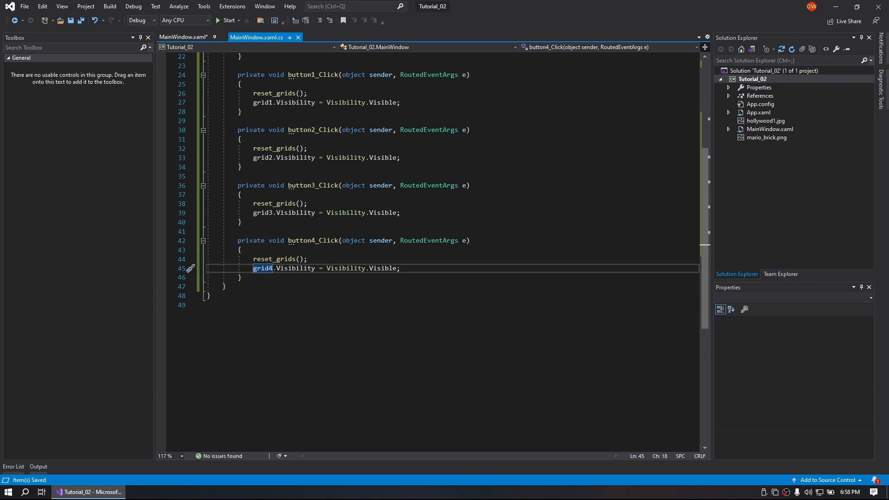
pyautogui.moveTo(184, 21)
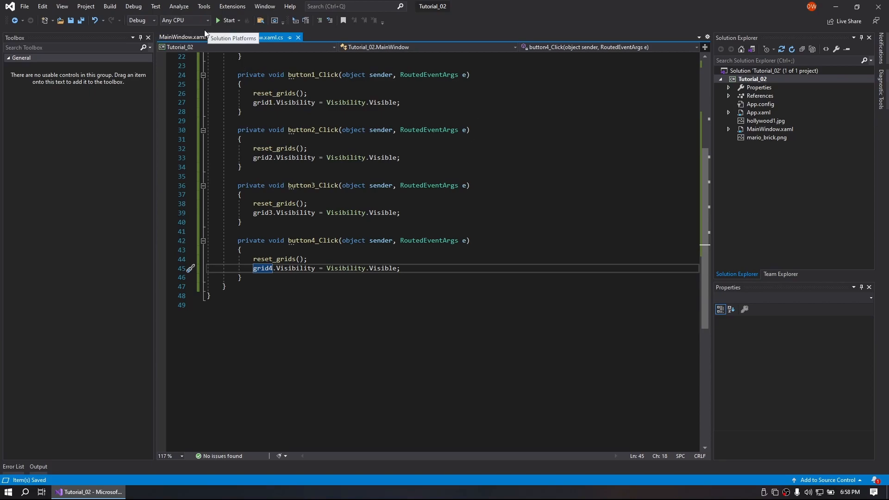
# - Hide grid1–grid4 with Visibility.Hidden right after InitializeComponent() in the constructor and save
pyautogui.click(182, 37)
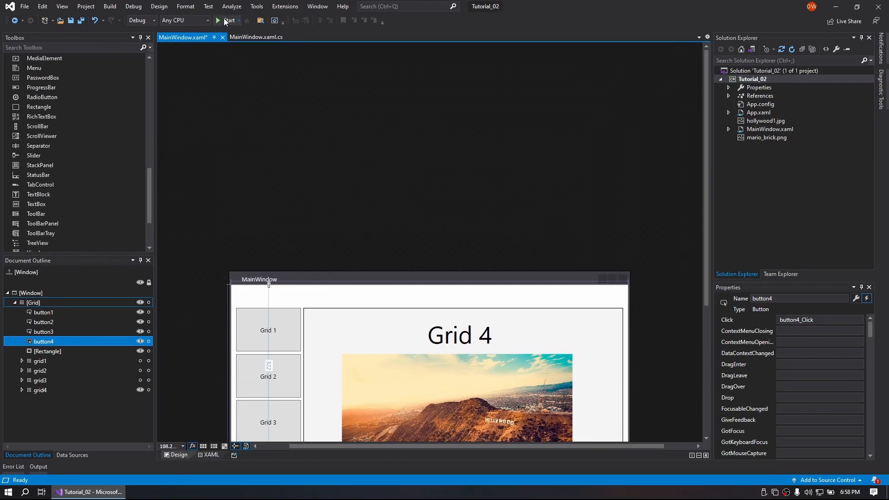
pyautogui.click(218, 20)
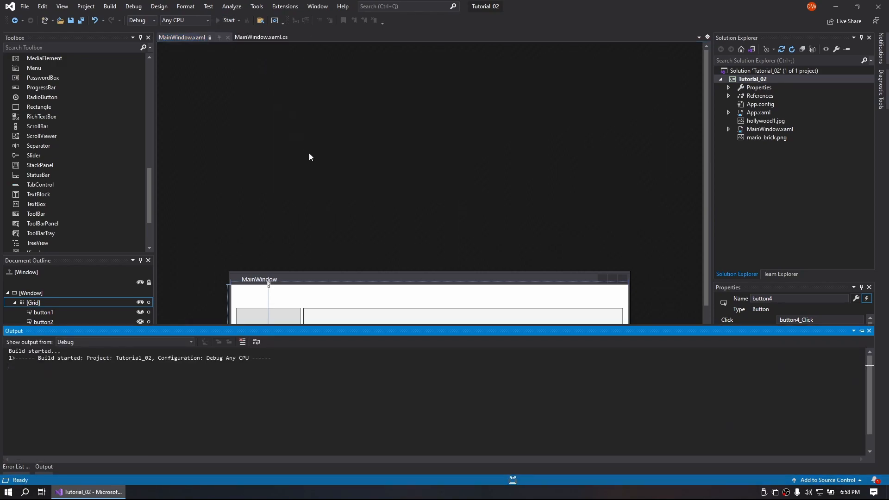
pyautogui.click(228, 20)
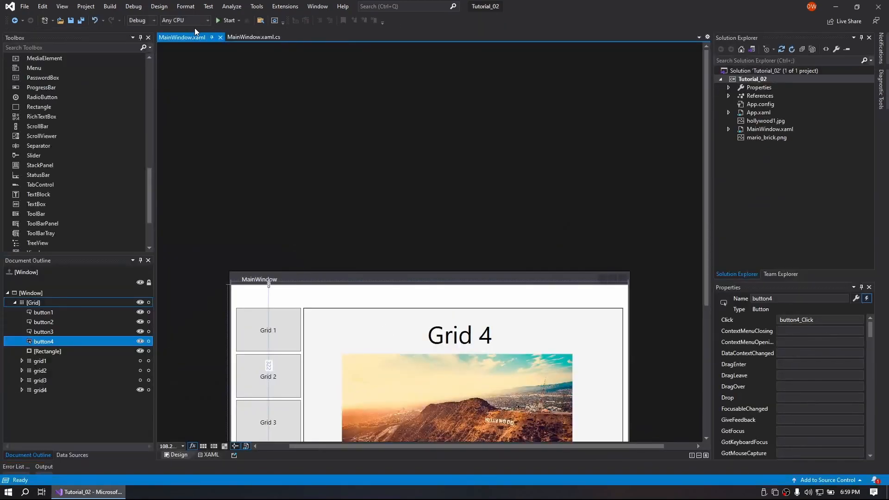
pyautogui.click(256, 37)
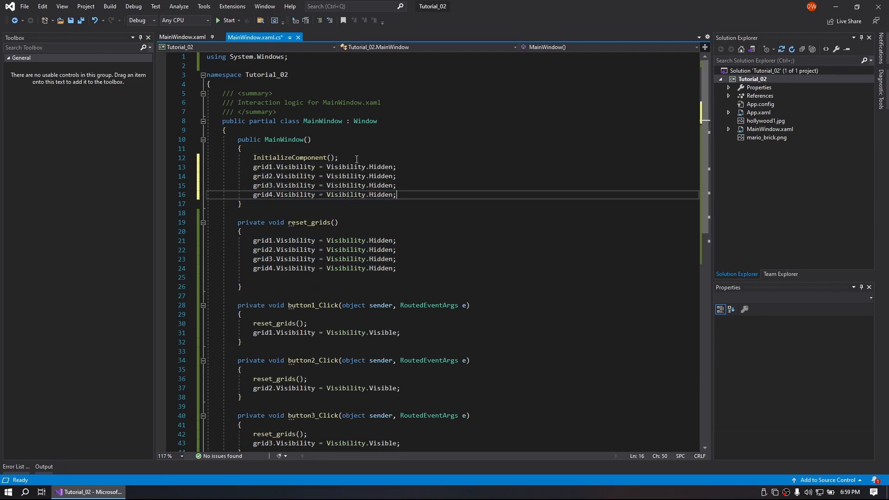
pyautogui.press('ctrl+s')
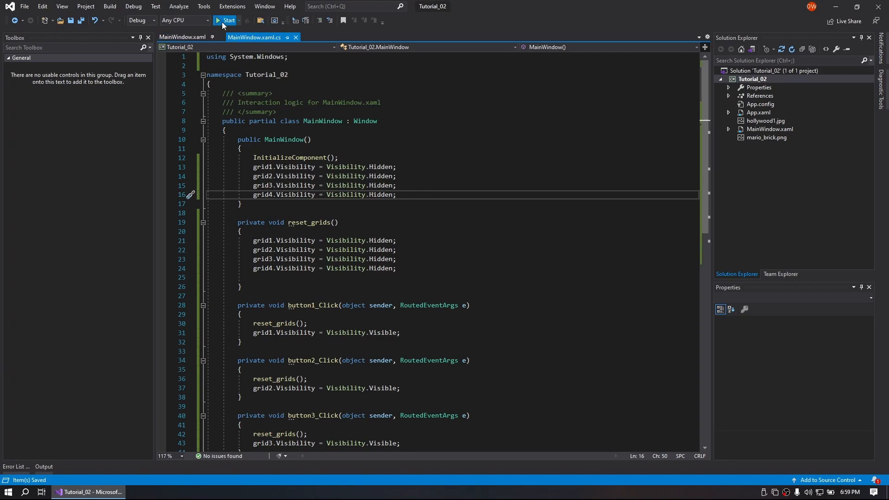
# - Start debugging and switch among the text-box, picture, rich-text and blank grids with the Grid buttons
pyautogui.click(226, 19)
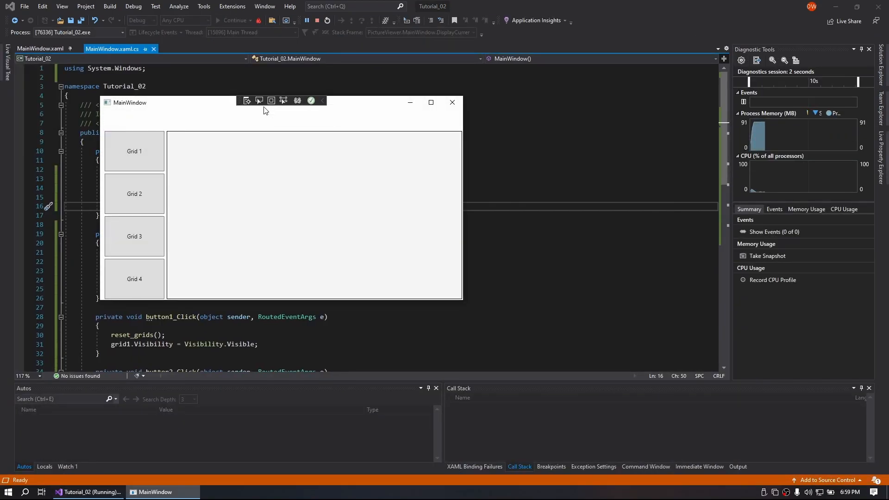
pyautogui.click(134, 151)
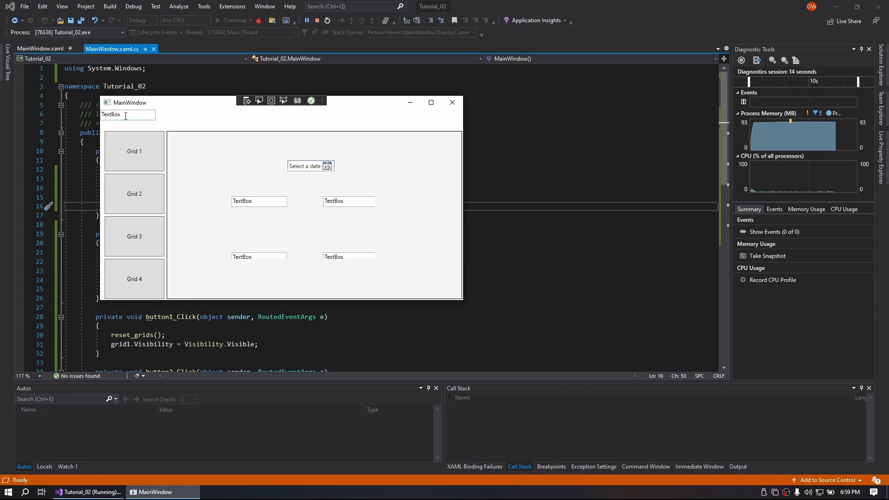
pyautogui.click(134, 279)
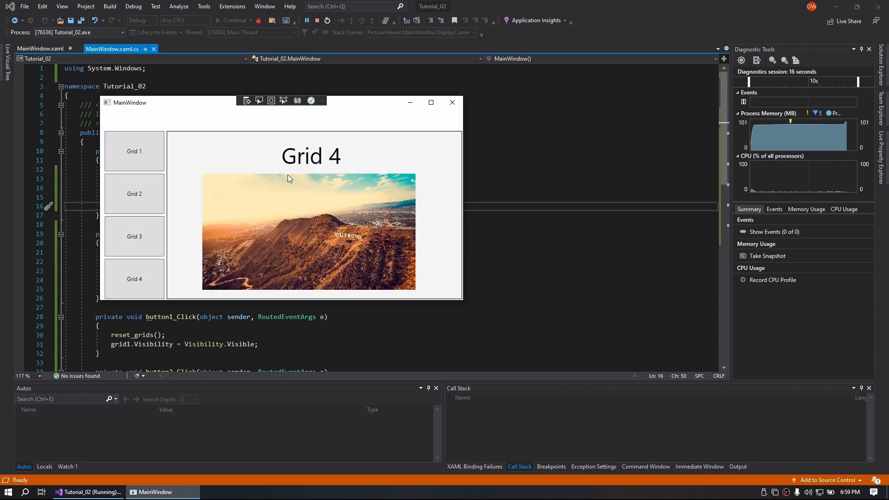
pyautogui.click(135, 279)
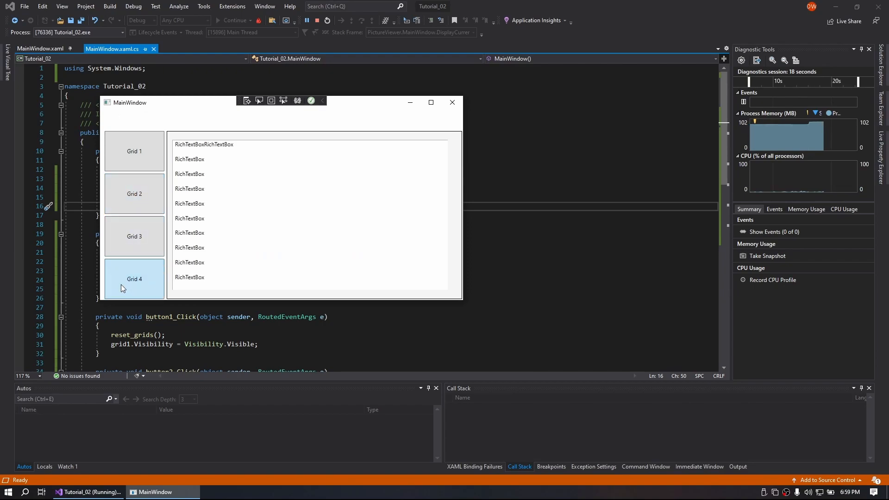
pyautogui.click(134, 279)
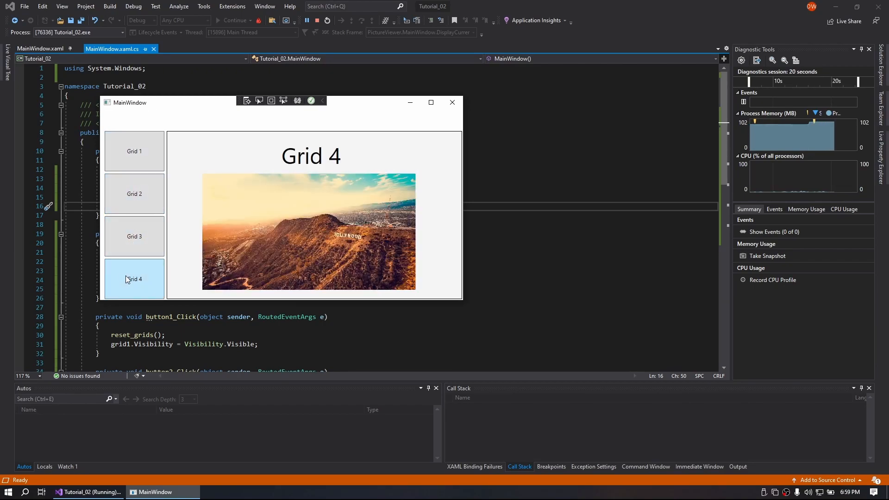
pyautogui.click(135, 279)
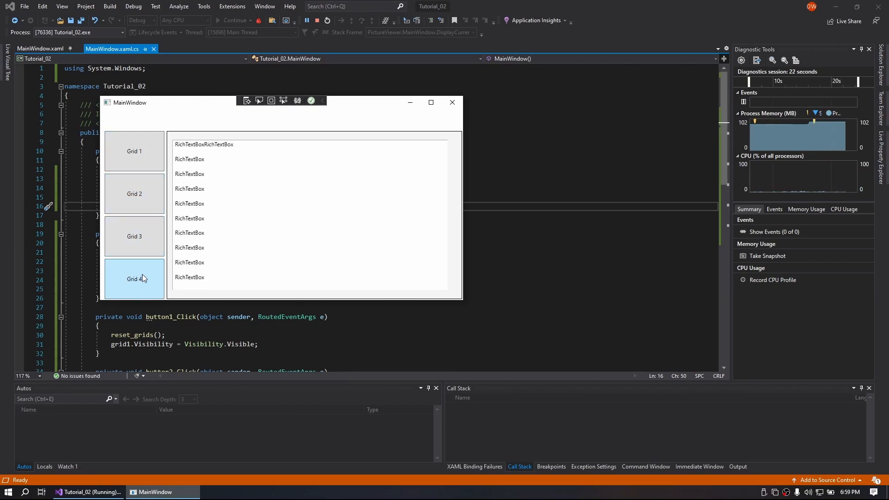
pyautogui.click(134, 150)
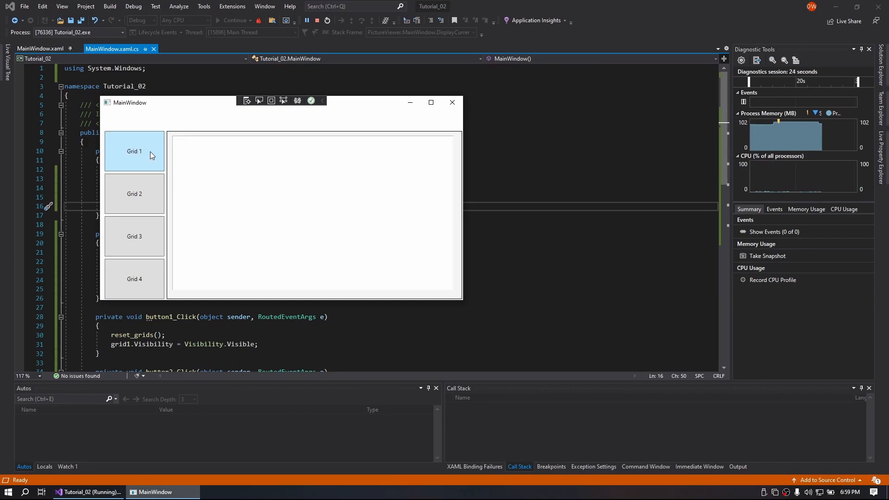